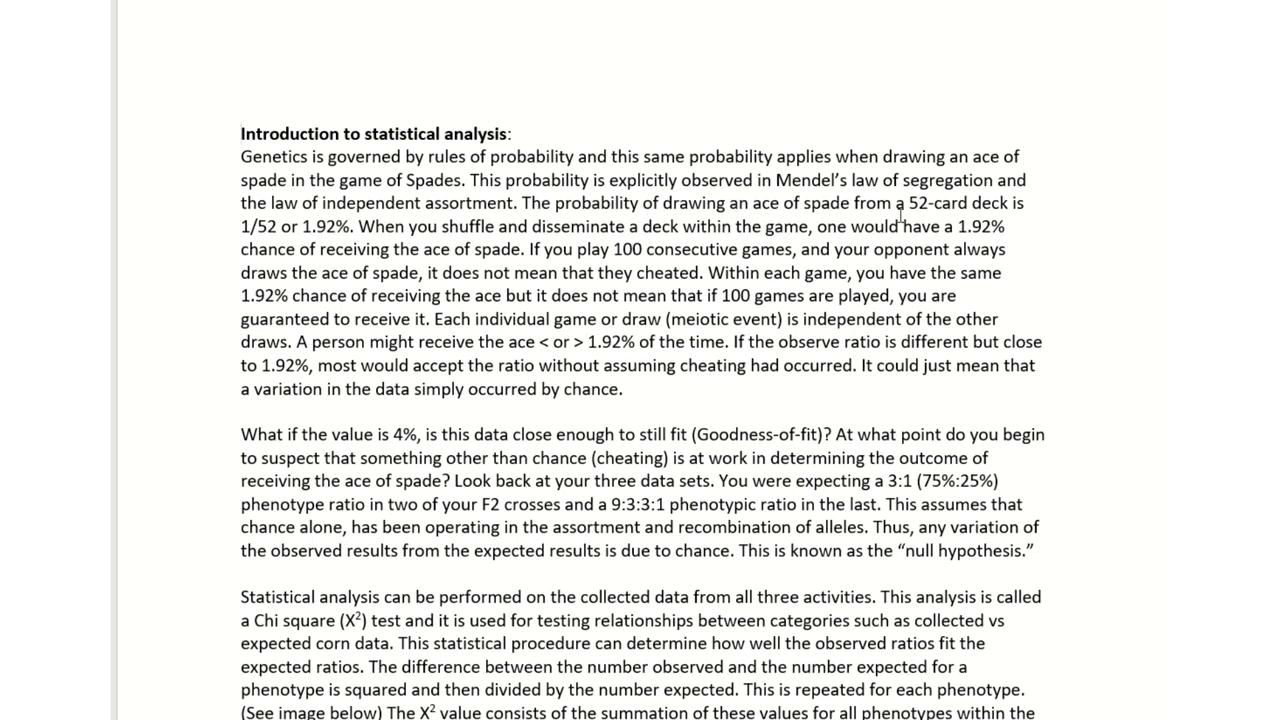
pyautogui.moveTo(1072, 290)
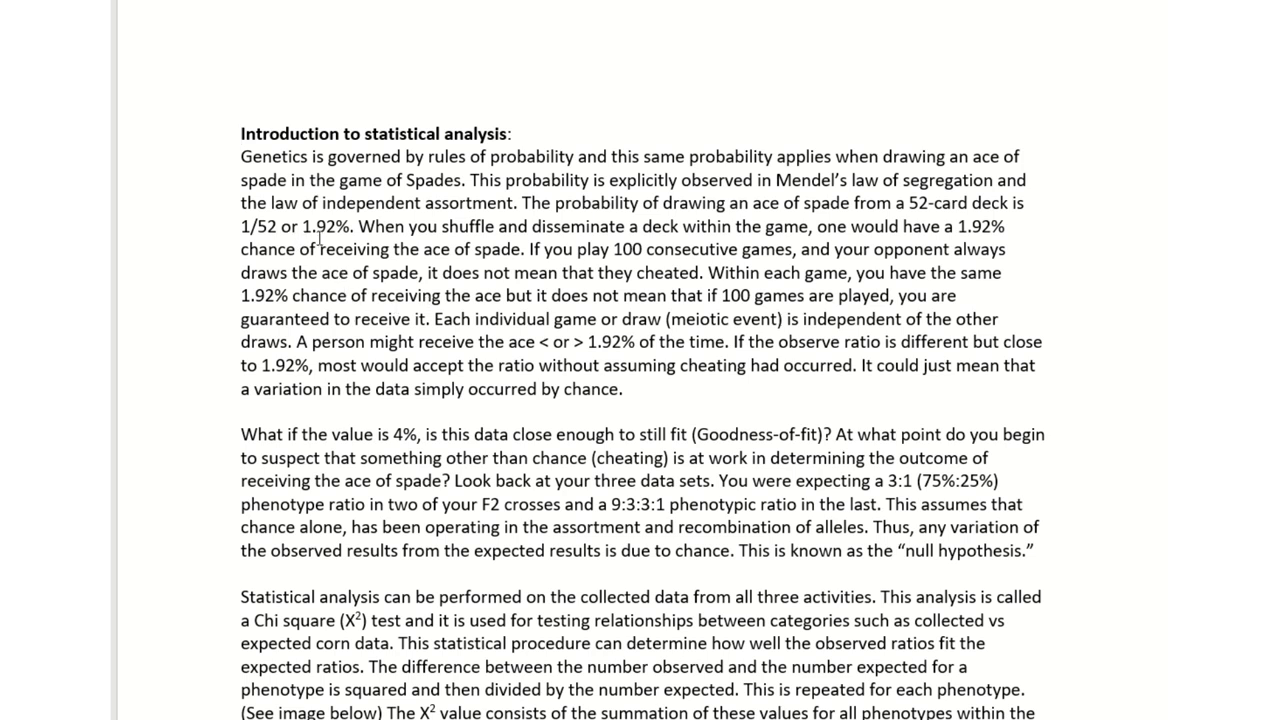
pyautogui.moveTo(1020, 310)
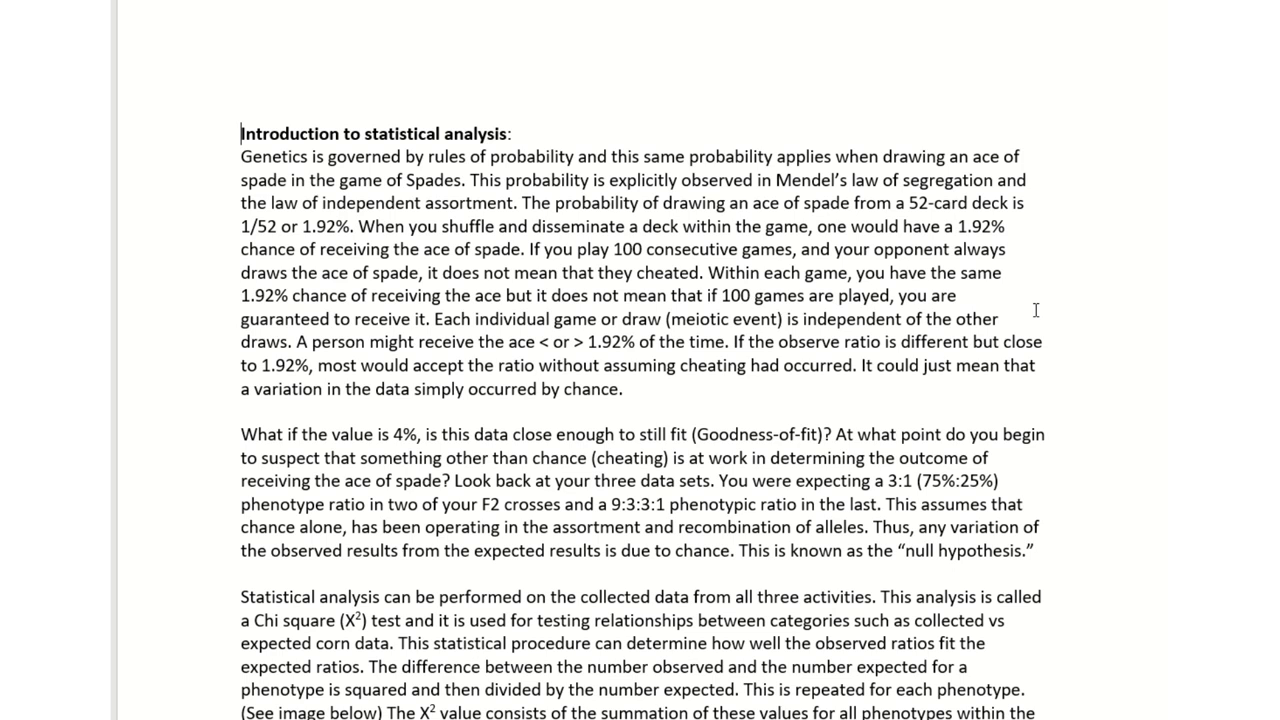
pyautogui.moveTo(908, 260)
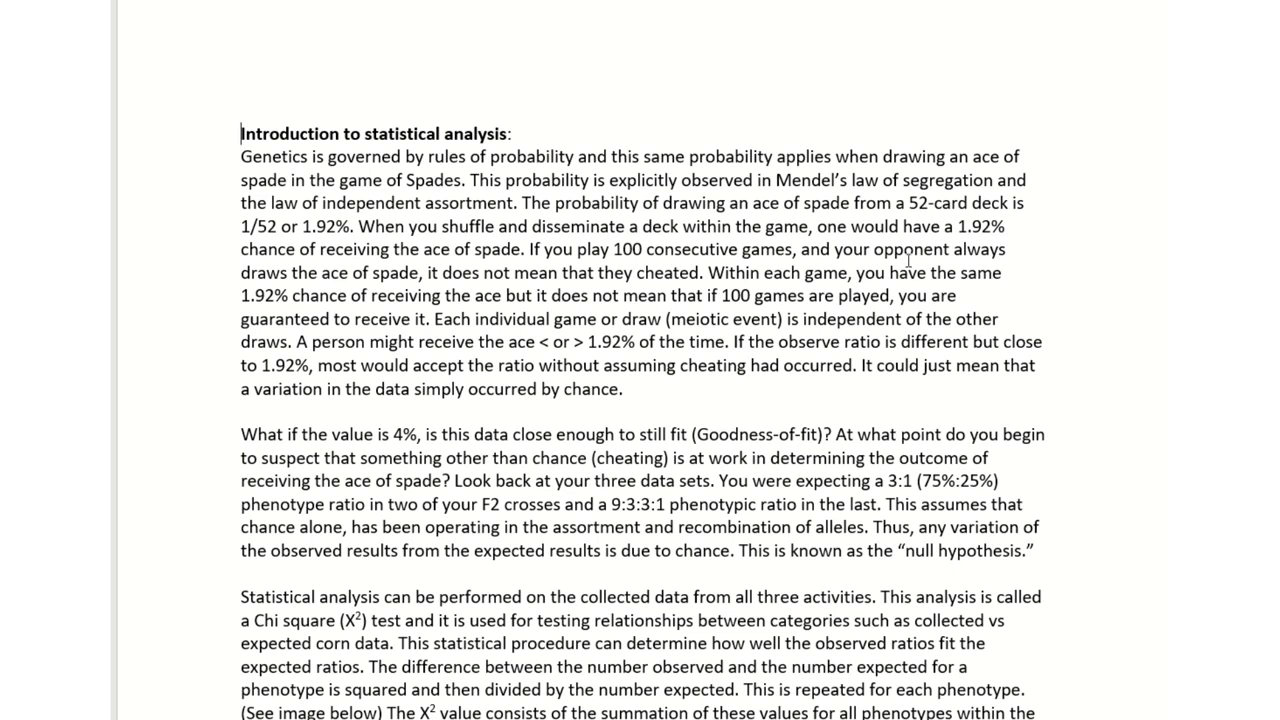
# Scroll down to the chi-square table showing value 1.069498 with one degree of freedom.
pyautogui.moveTo(902, 226); pyautogui.dragTo(516, 248)
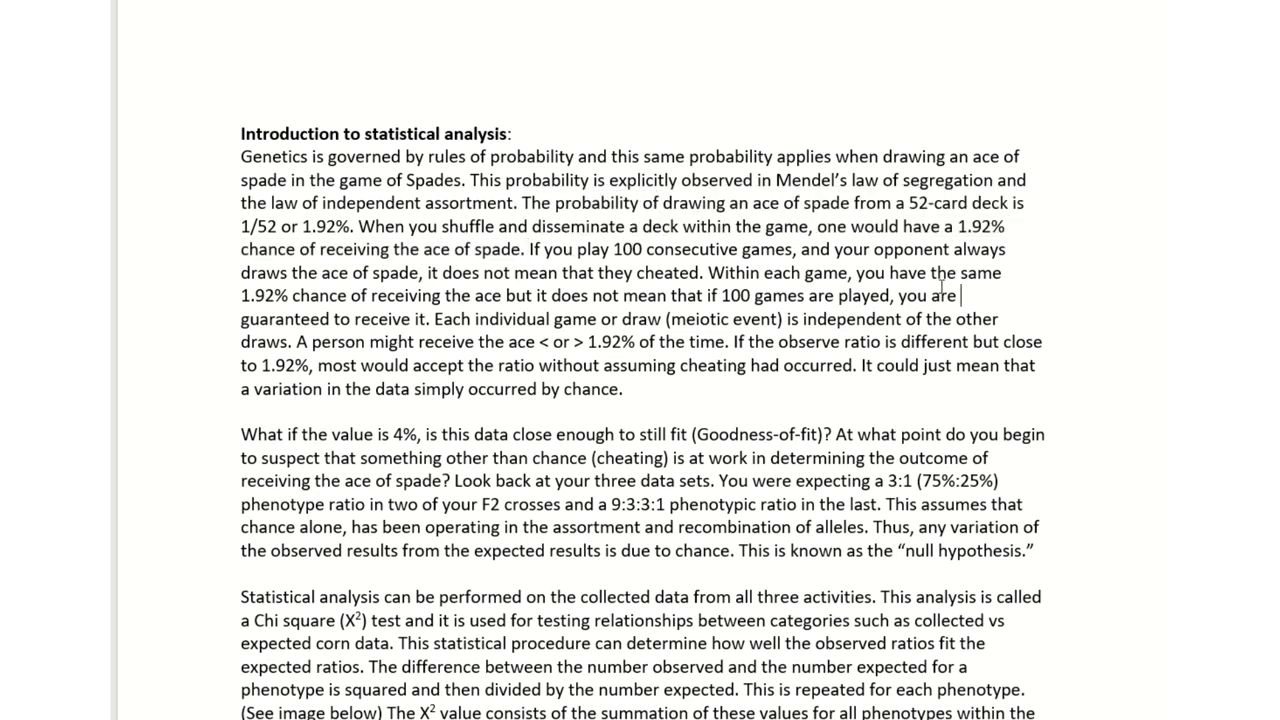
pyautogui.moveTo(238, 276)
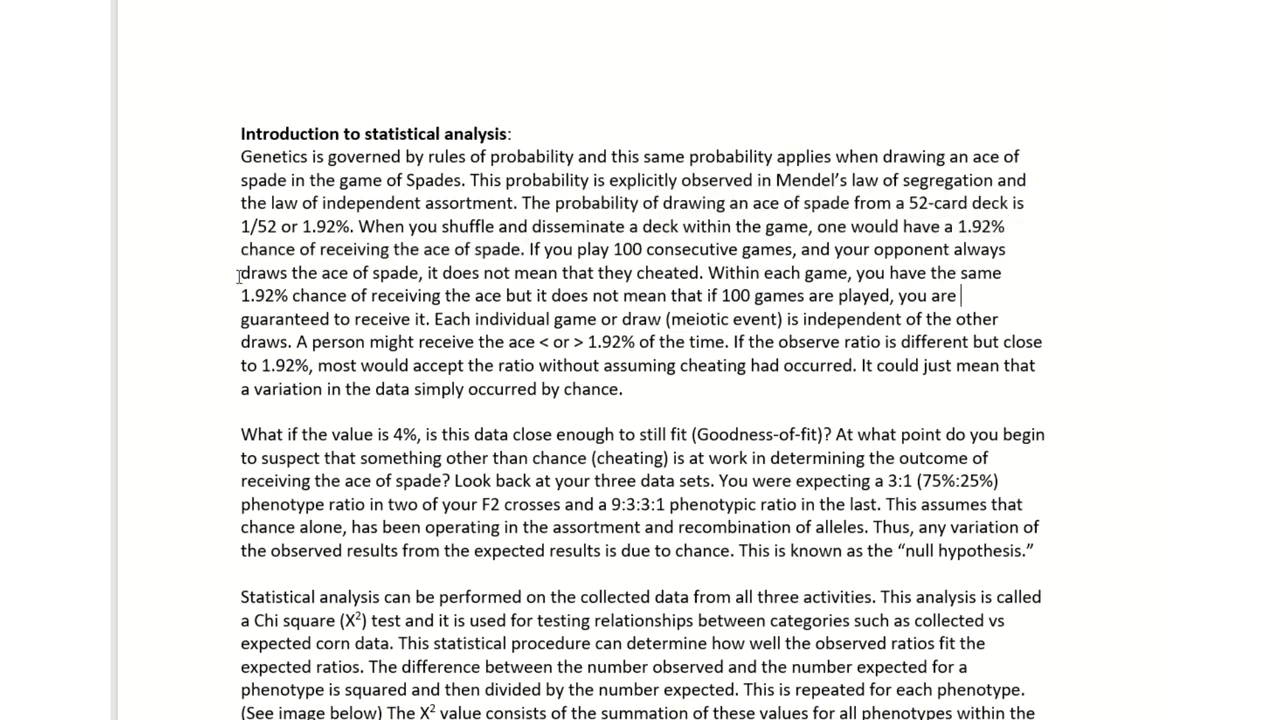
pyautogui.moveTo(240, 272); pyautogui.dragTo(420, 272)
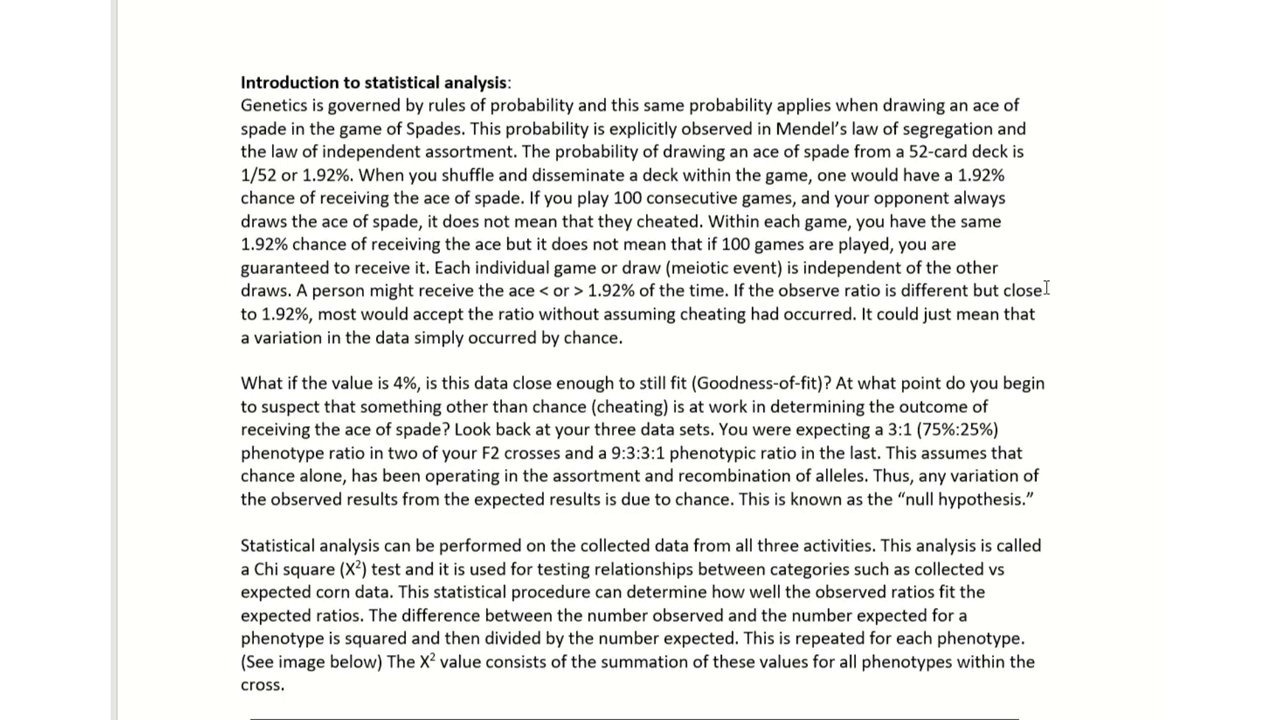
pyautogui.scroll(-3)
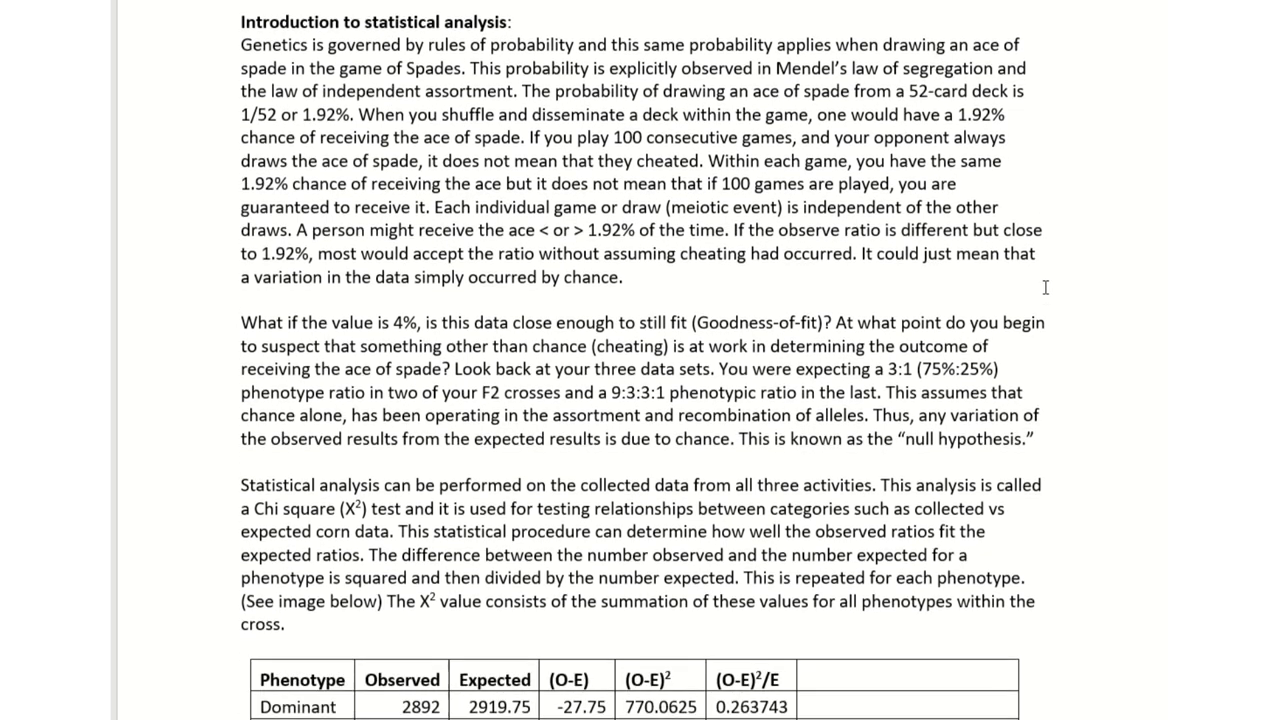
pyautogui.scroll(-3)
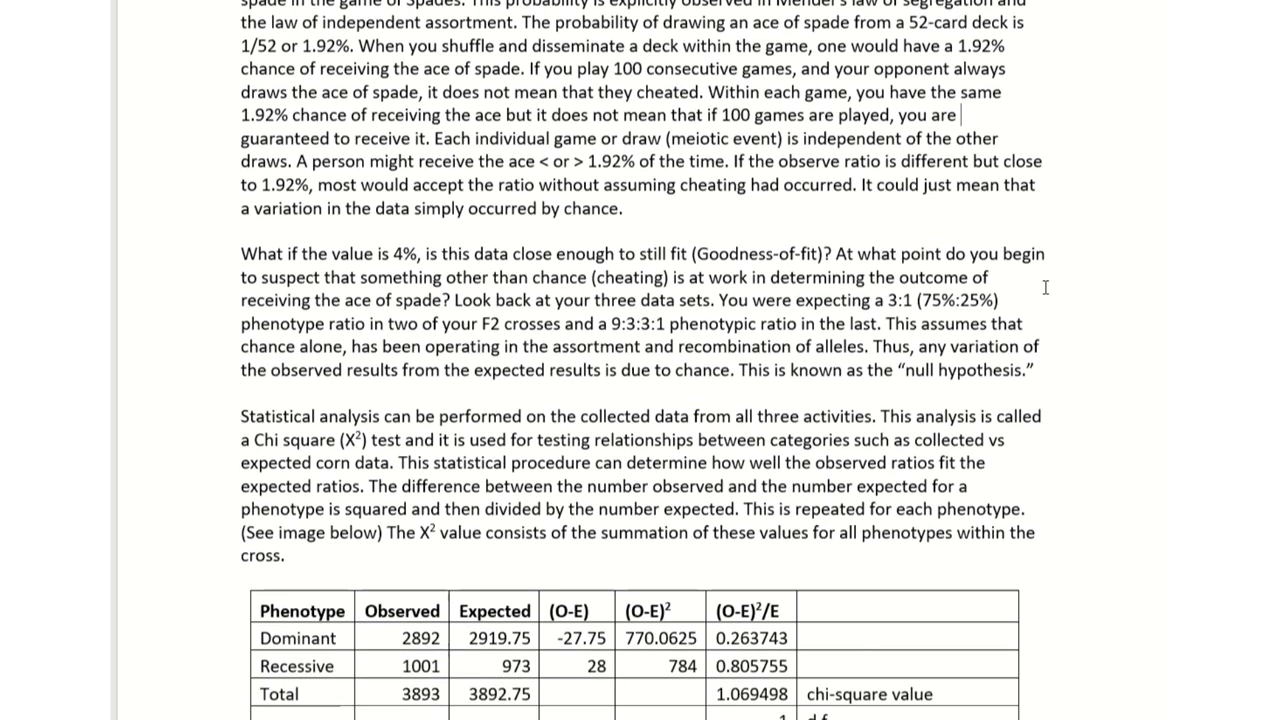
pyautogui.scroll(-3)
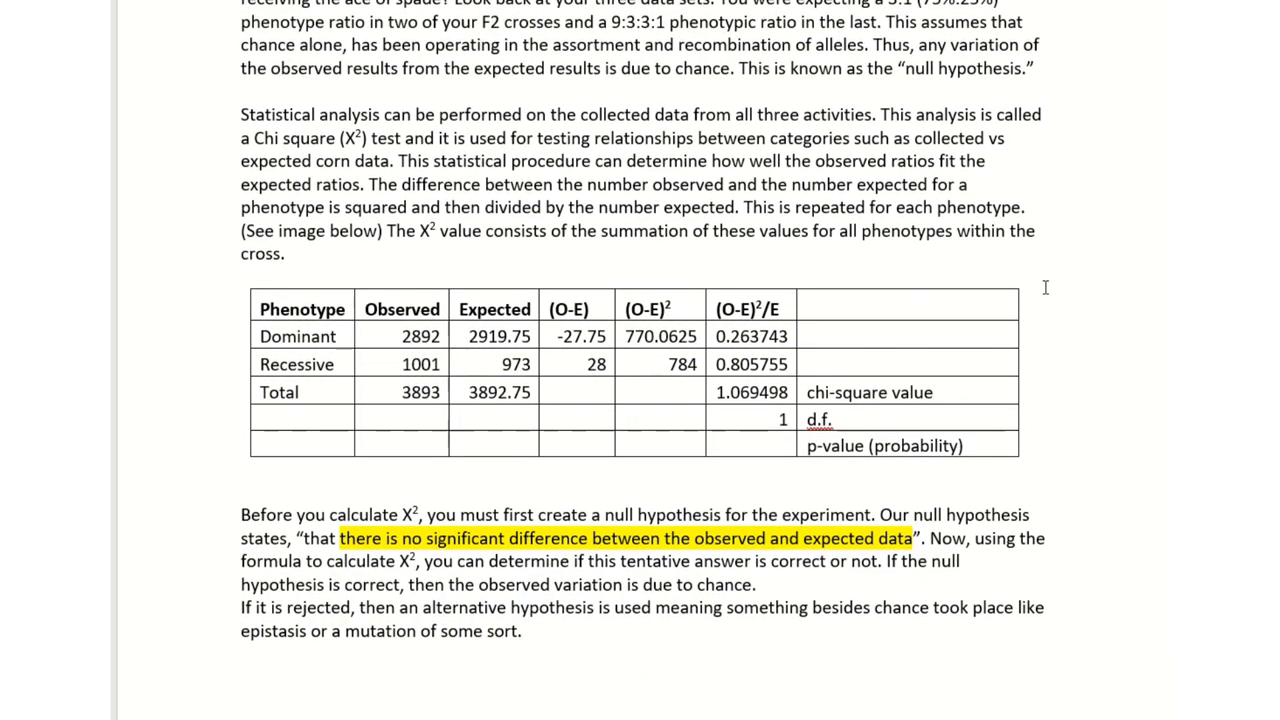
pyautogui.scroll(-3)
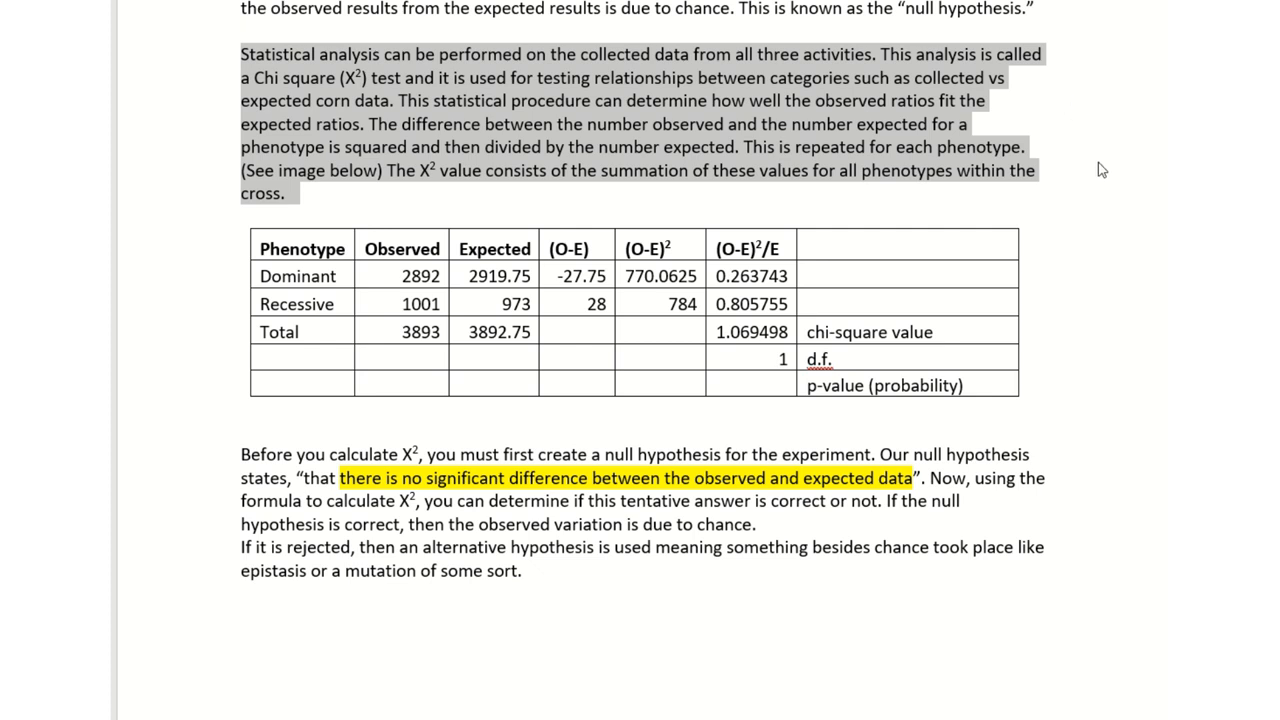
pyautogui.moveTo(1076, 180)
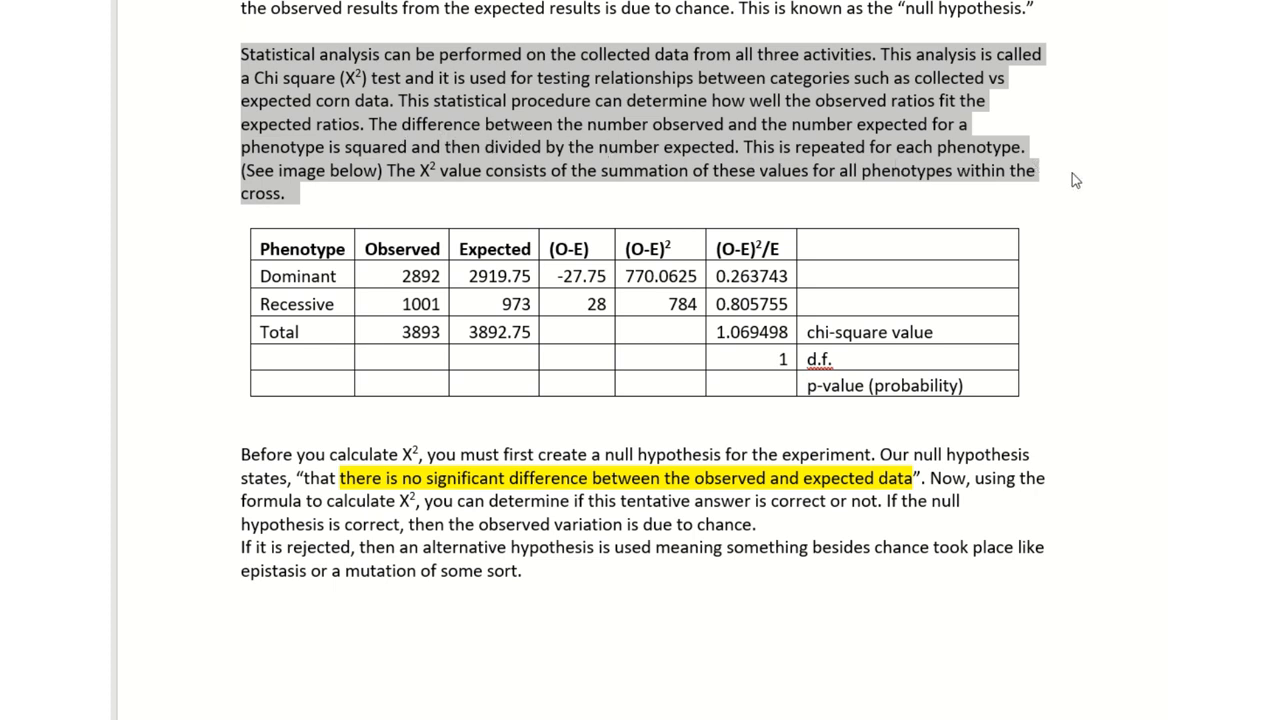
pyautogui.moveTo(332, 158)
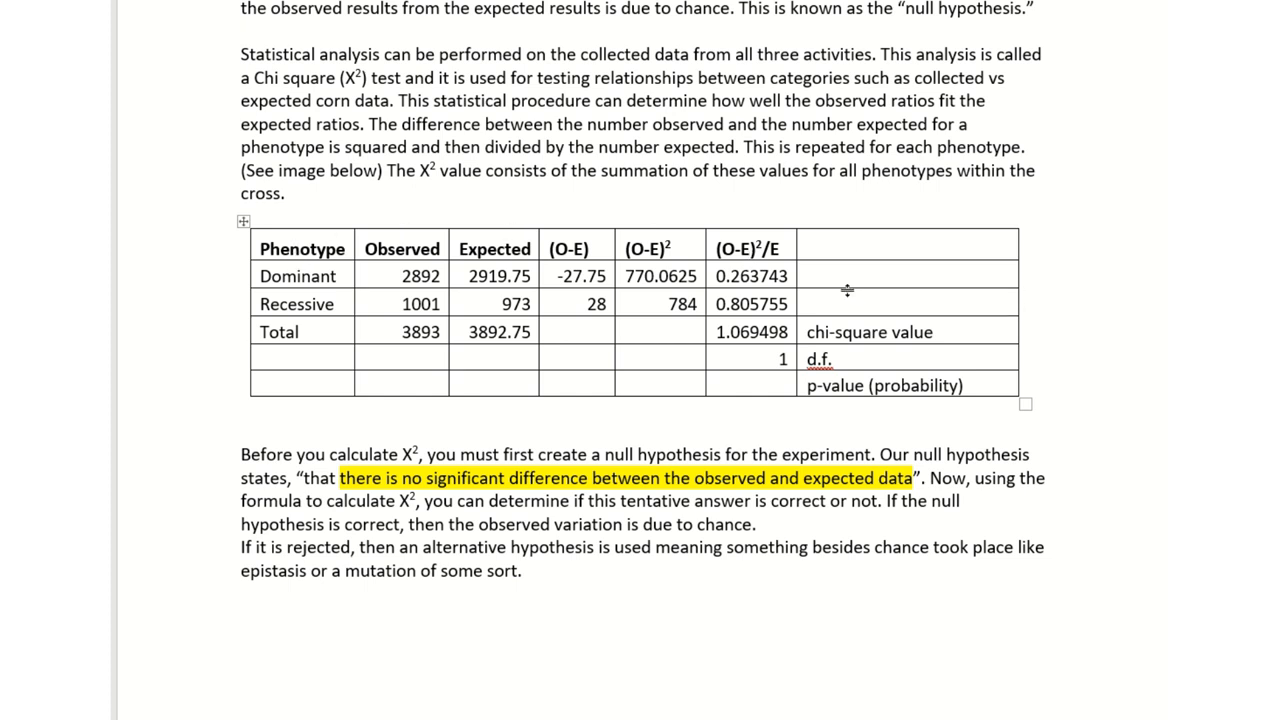
pyautogui.moveTo(900, 332)
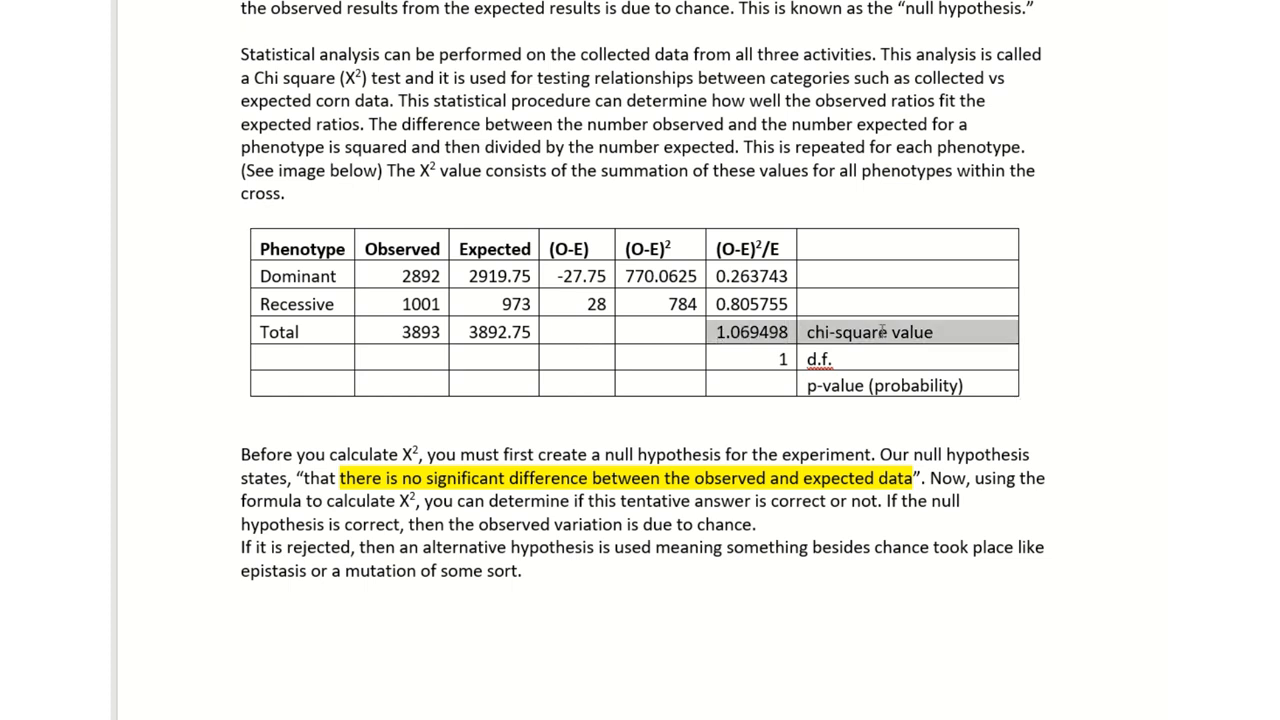
pyautogui.scroll(-3)
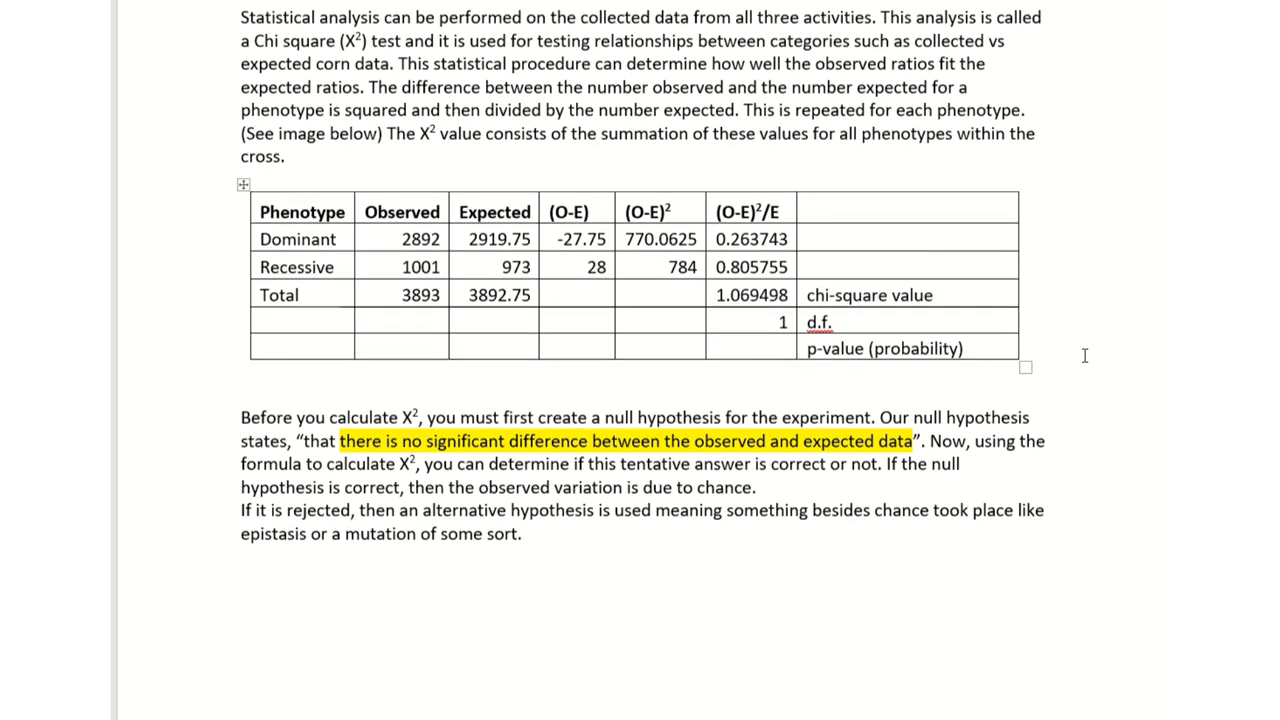
pyautogui.scroll(-3)
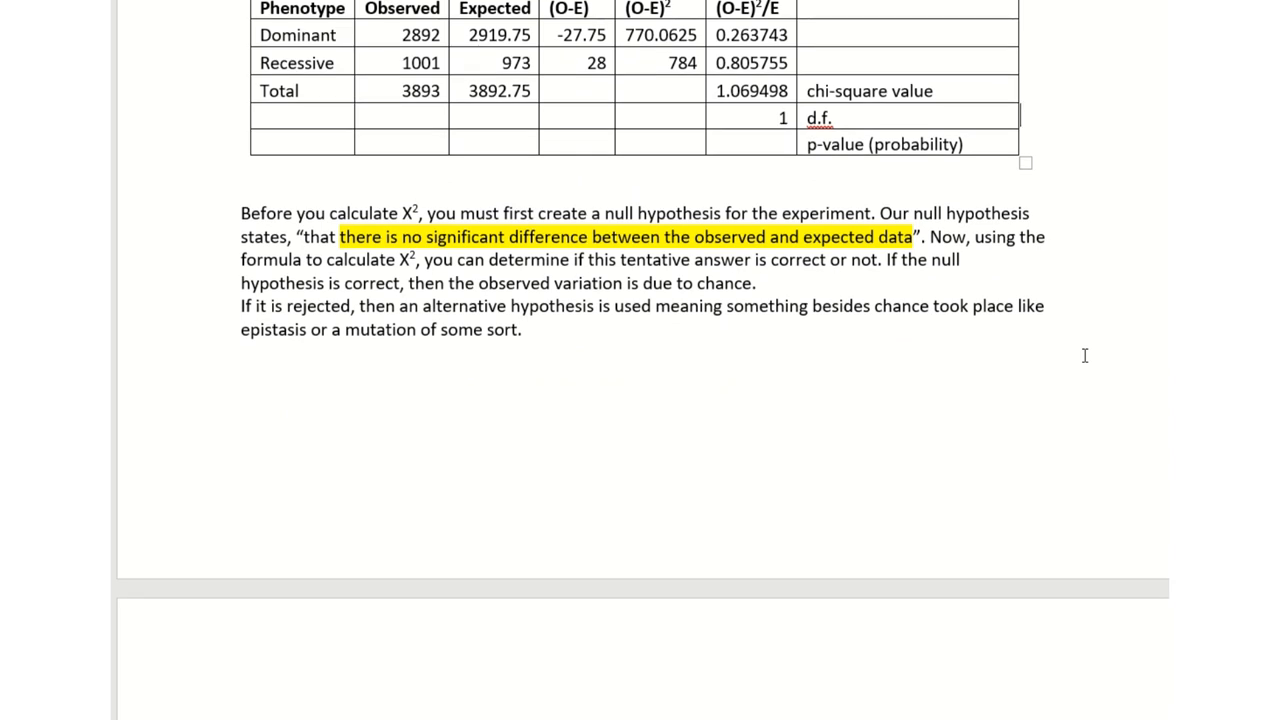
pyautogui.moveTo(632, 334)
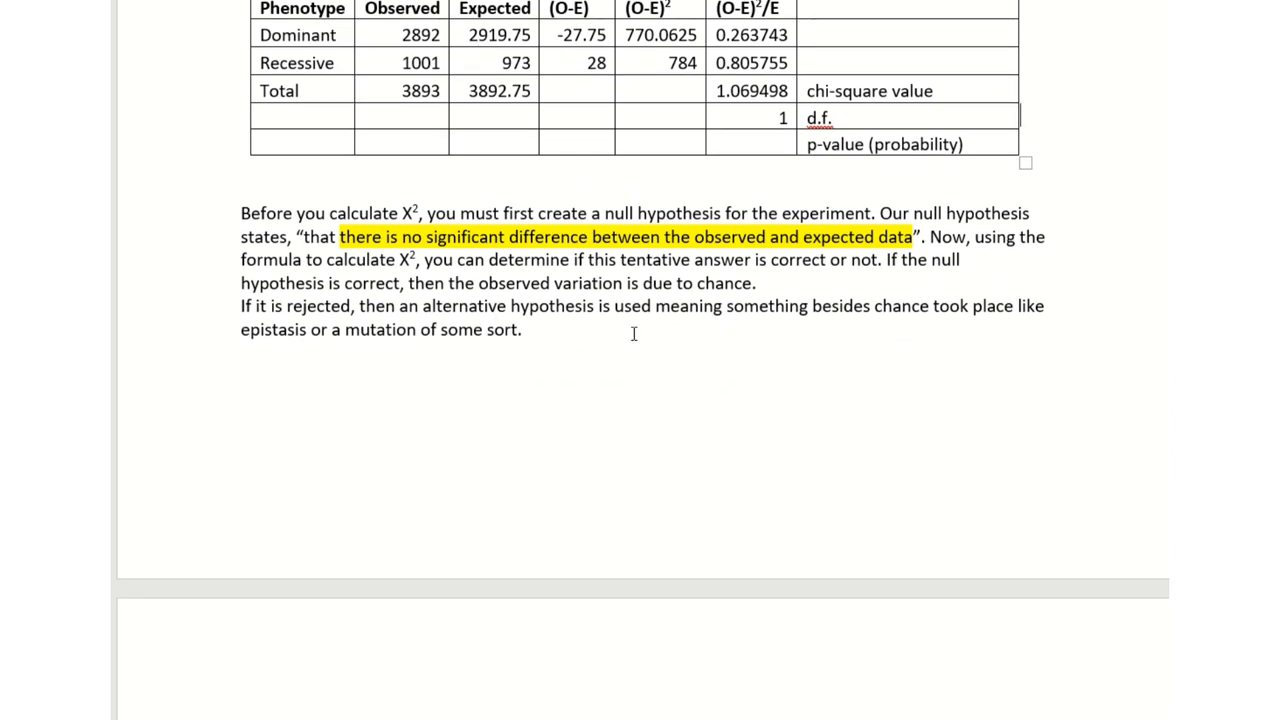
pyautogui.moveTo(892, 368)
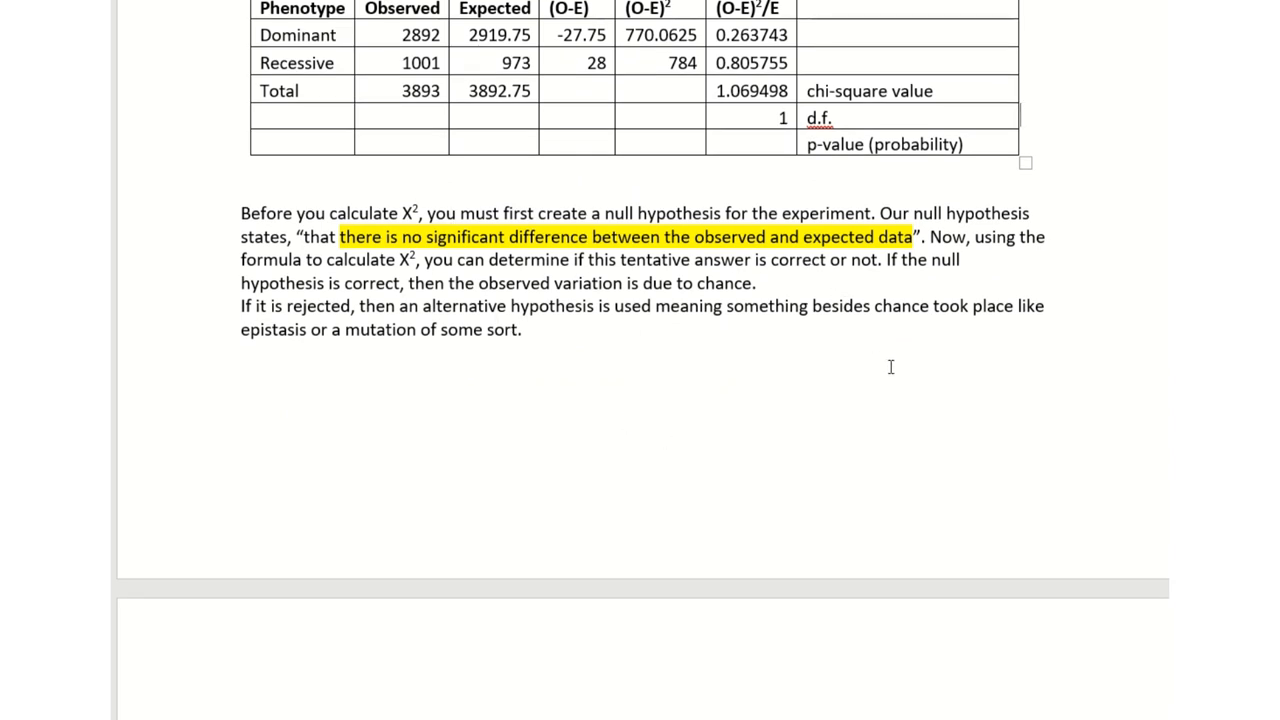
pyautogui.moveTo(1028, 236)
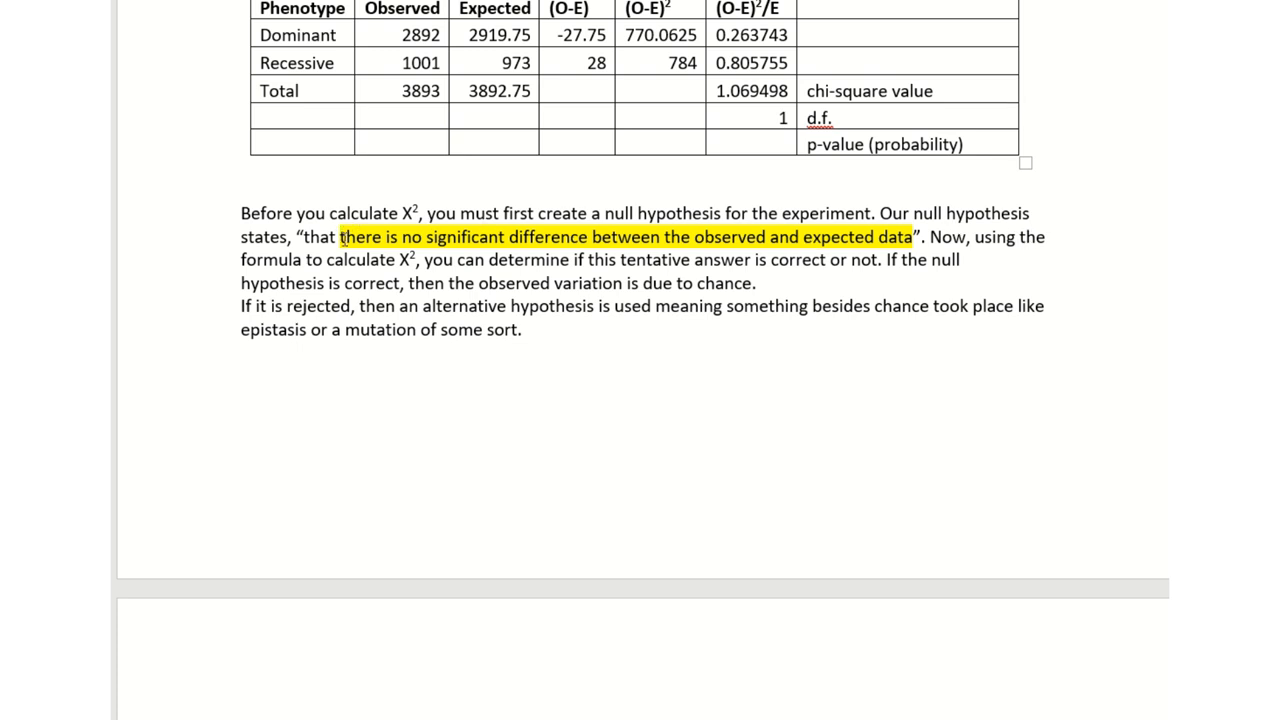
pyautogui.moveTo(516, 264)
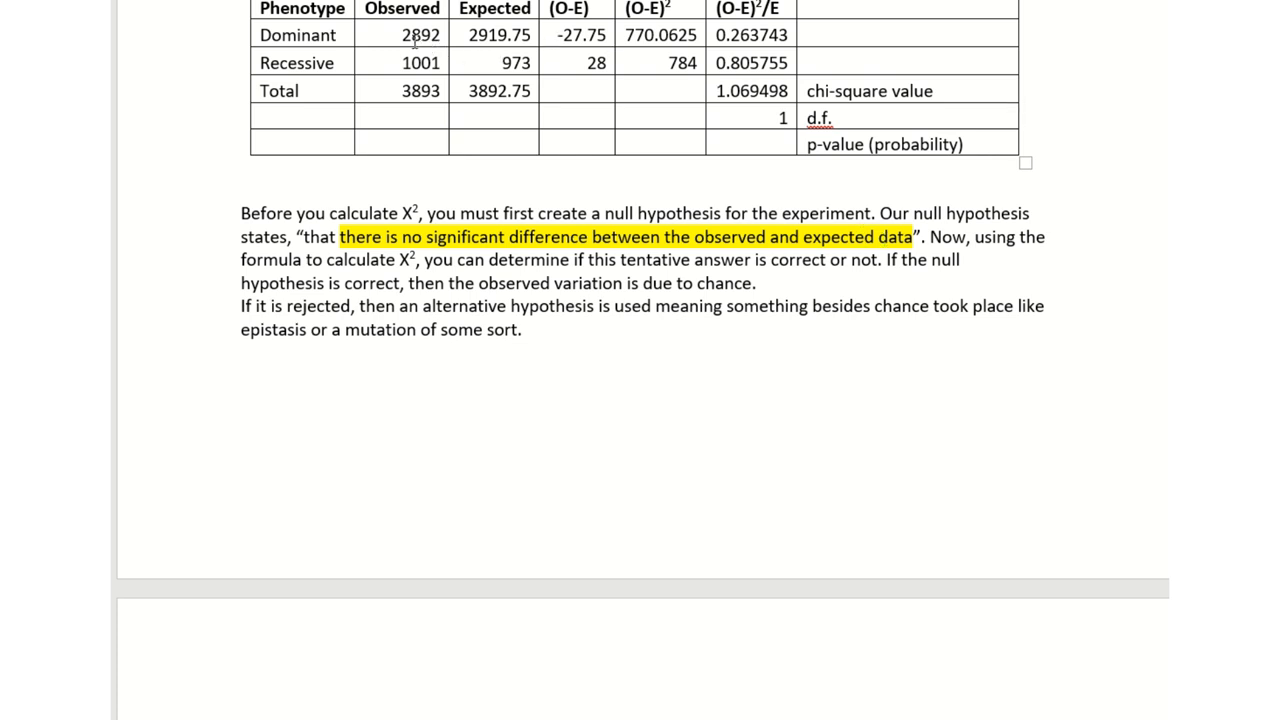
pyautogui.doubleClick(408, 36)
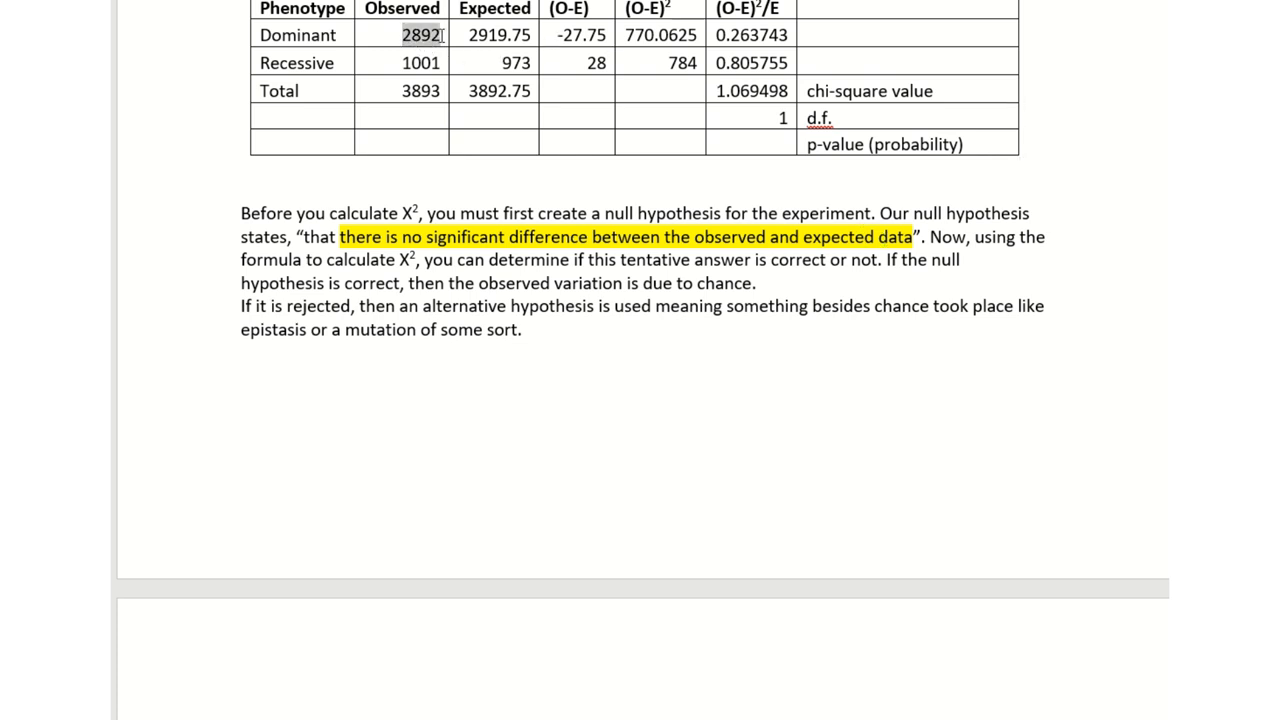
pyautogui.click(492, 34)
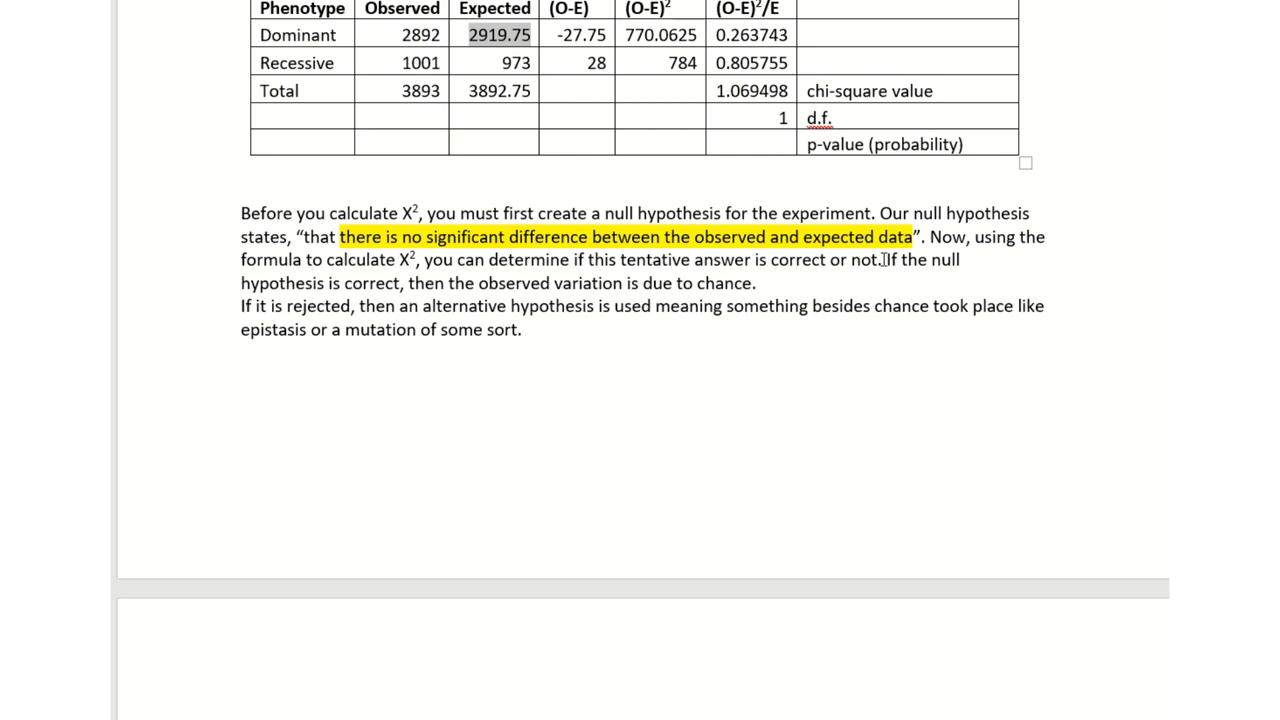
pyautogui.moveTo(880, 260); pyautogui.dragTo(756, 284)
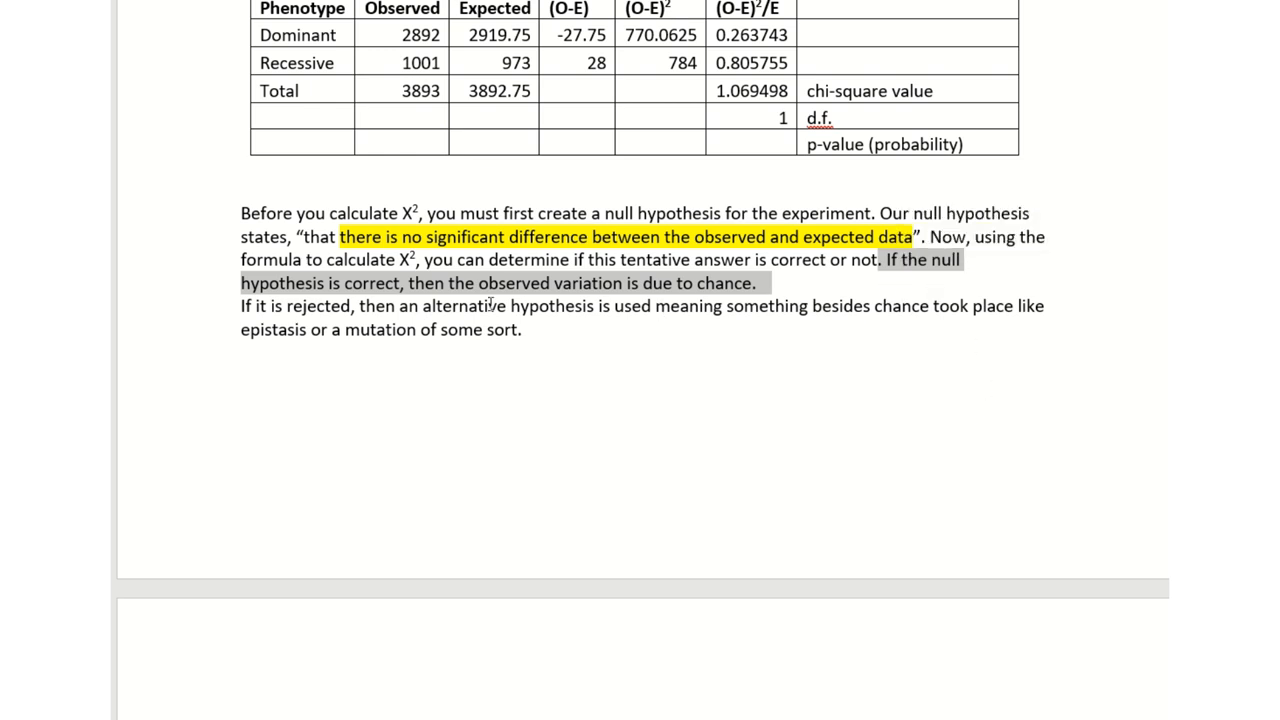
pyautogui.moveTo(632, 380)
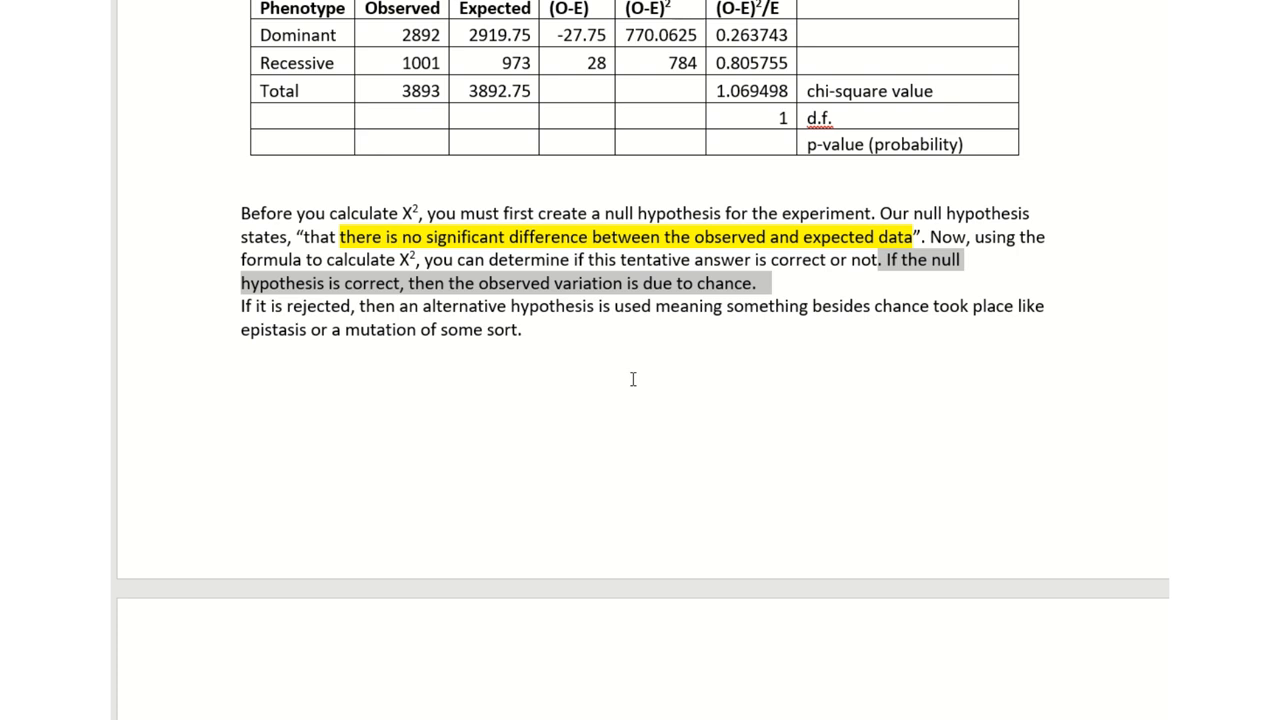
pyautogui.moveTo(272, 312)
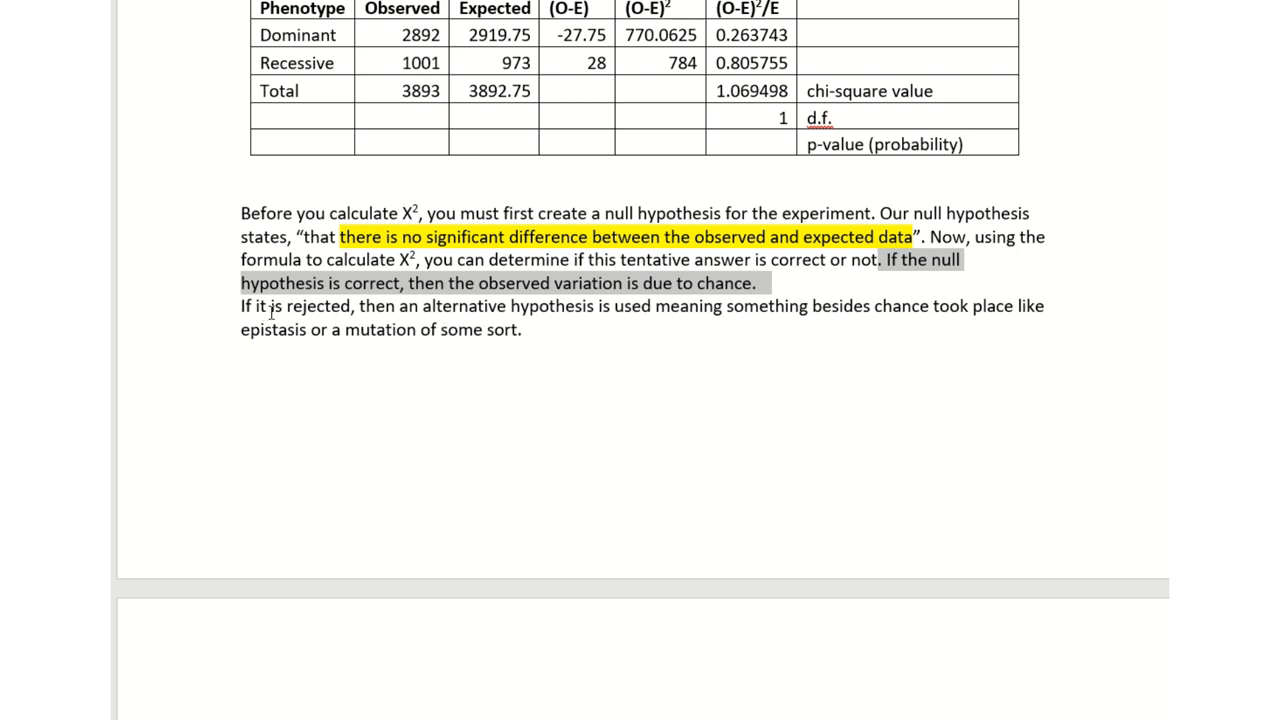
pyautogui.moveTo(454, 312)
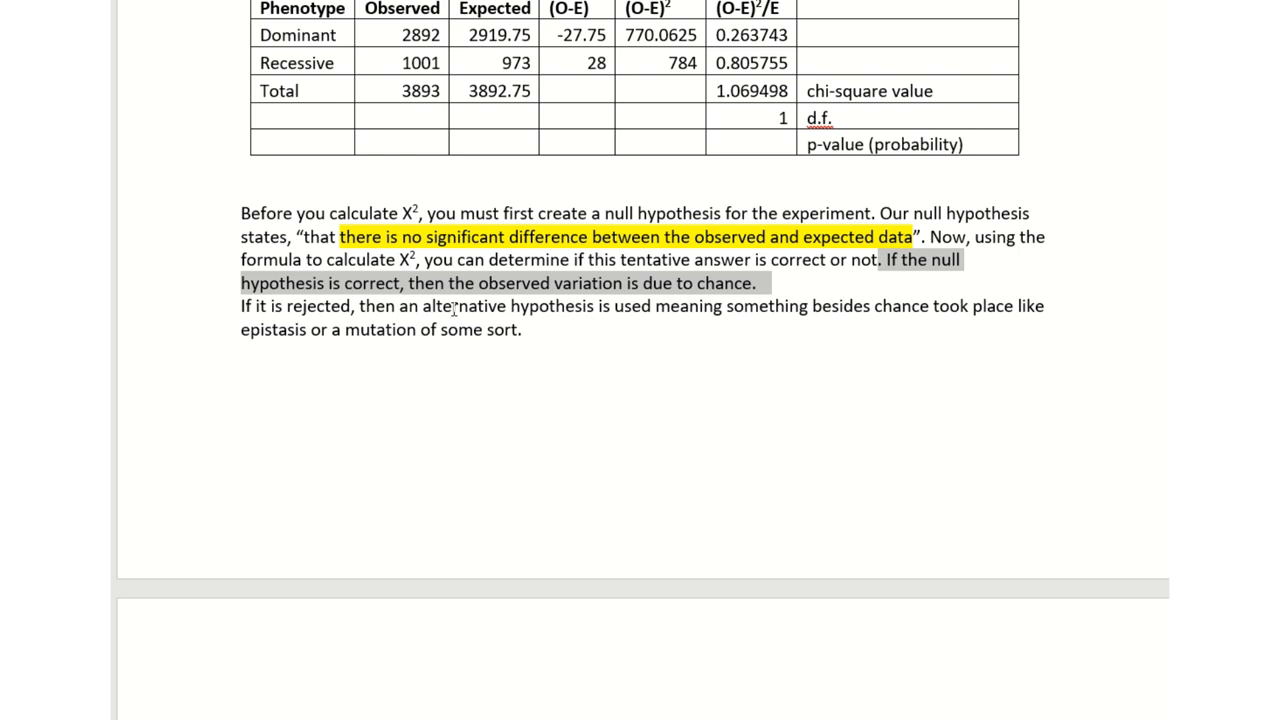
pyautogui.click(428, 306)
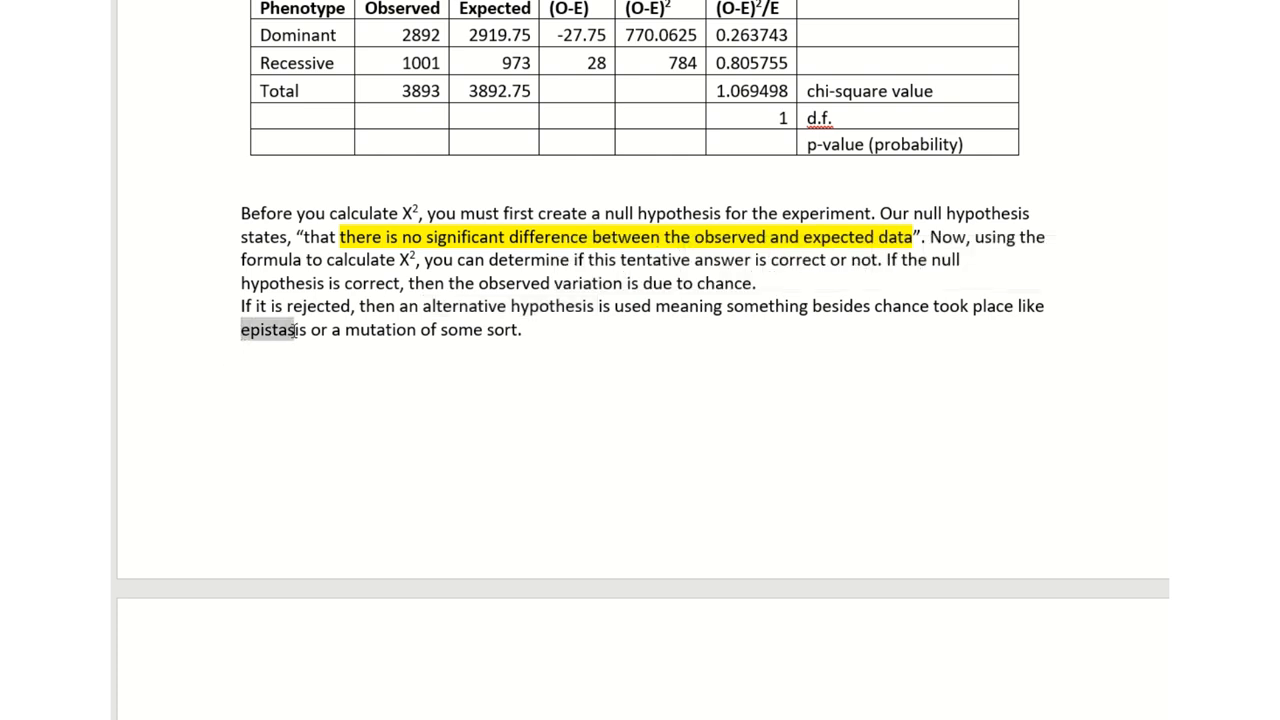
pyautogui.doubleClick(272, 328)
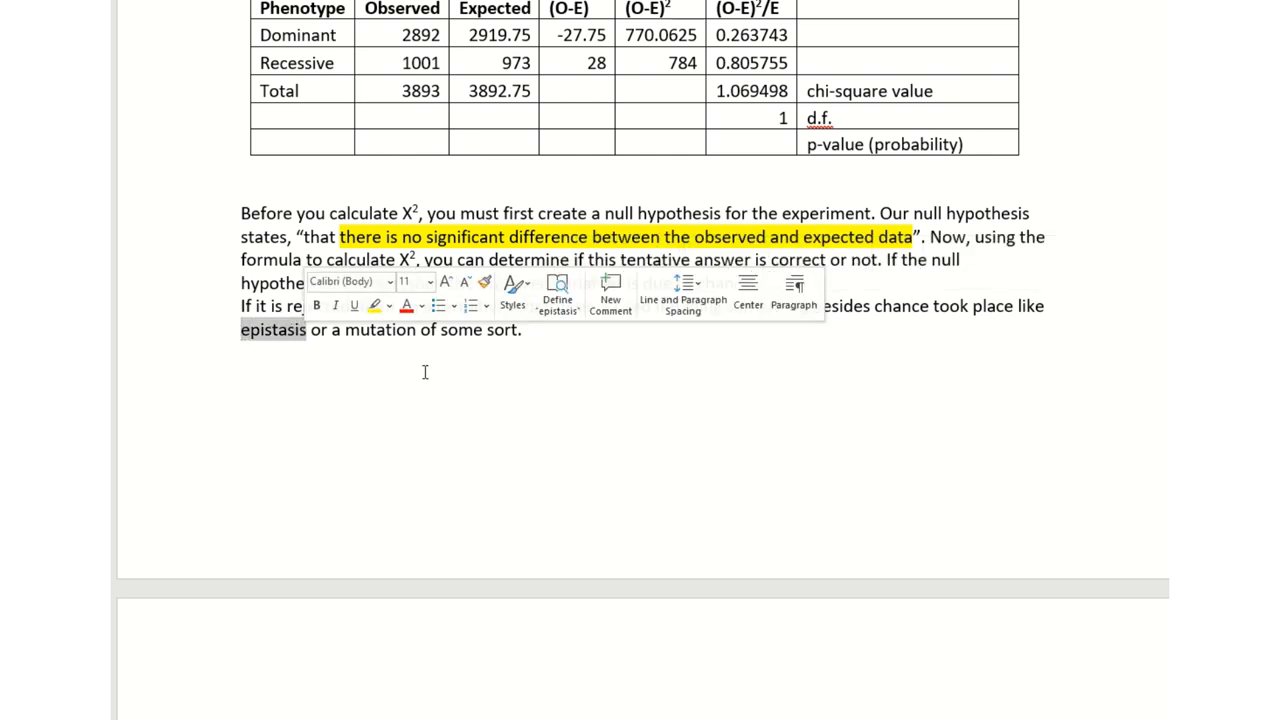
pyautogui.moveTo(440, 366)
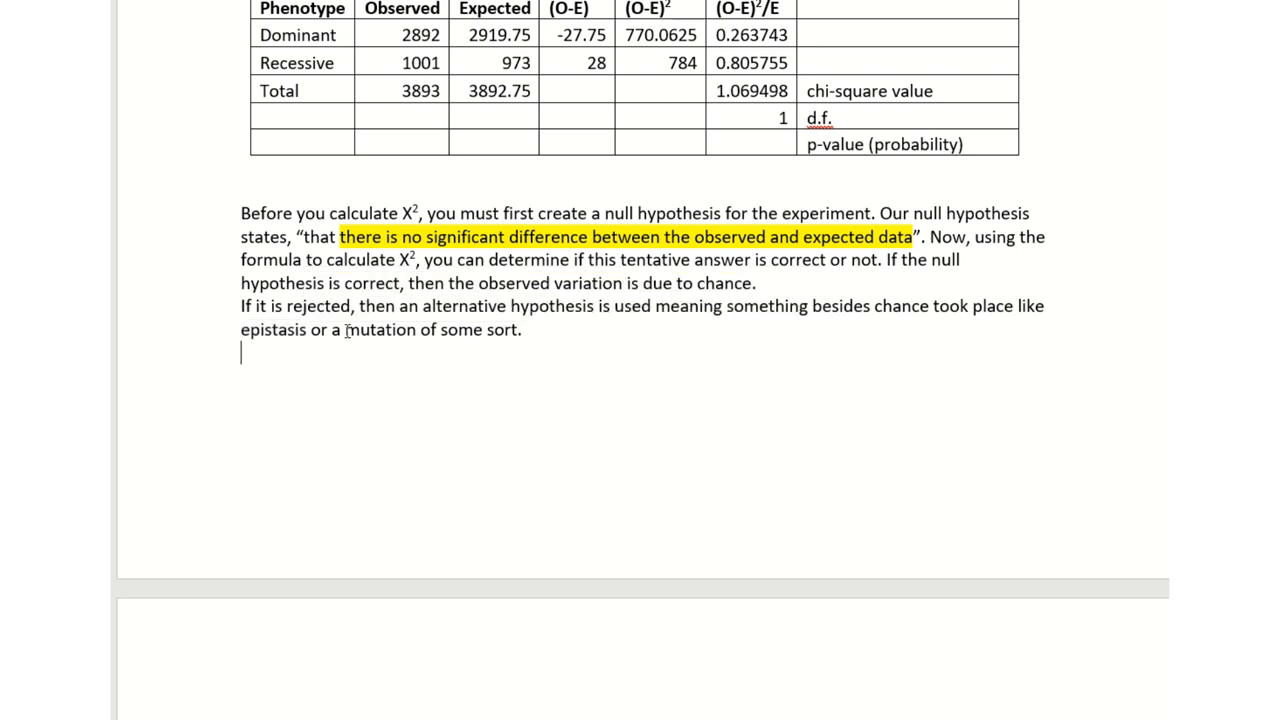
pyautogui.moveTo(344, 328); pyautogui.dragTo(516, 328)
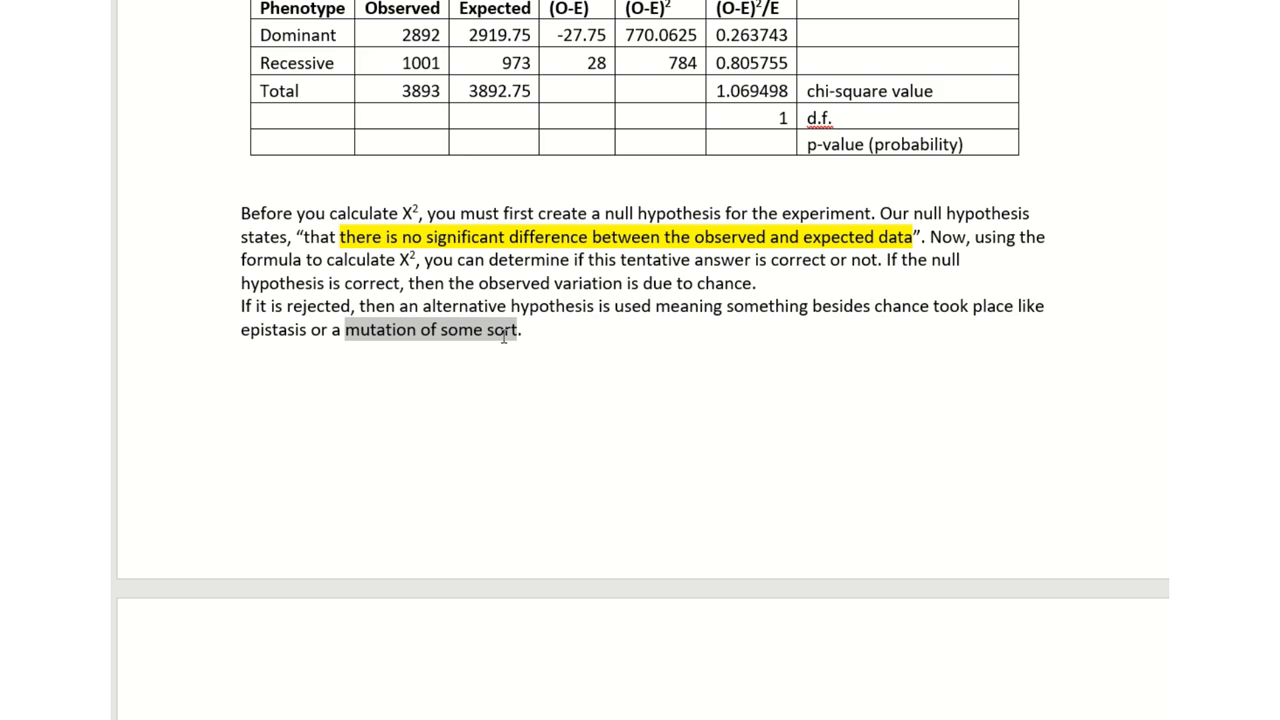
# Scroll to Table 2: Chi-Square Values and Probabilities and select the appendix reference.
pyautogui.scroll(-3)
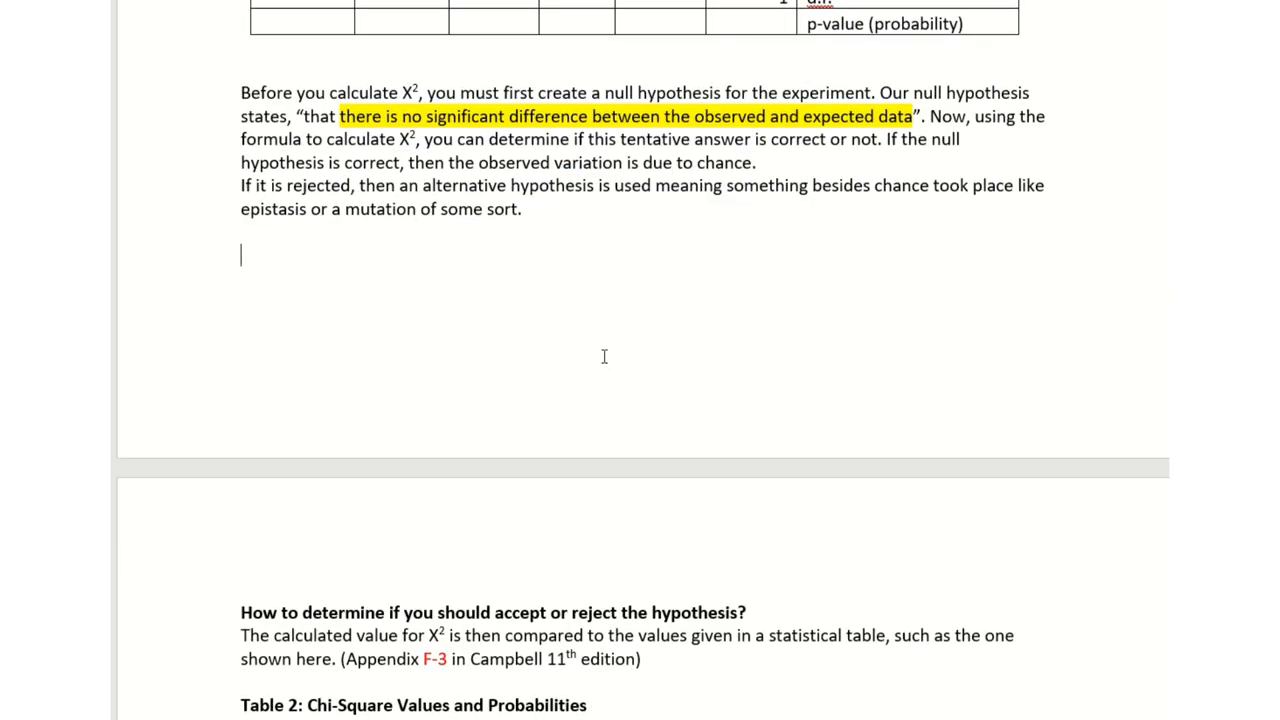
pyautogui.scroll(-3)
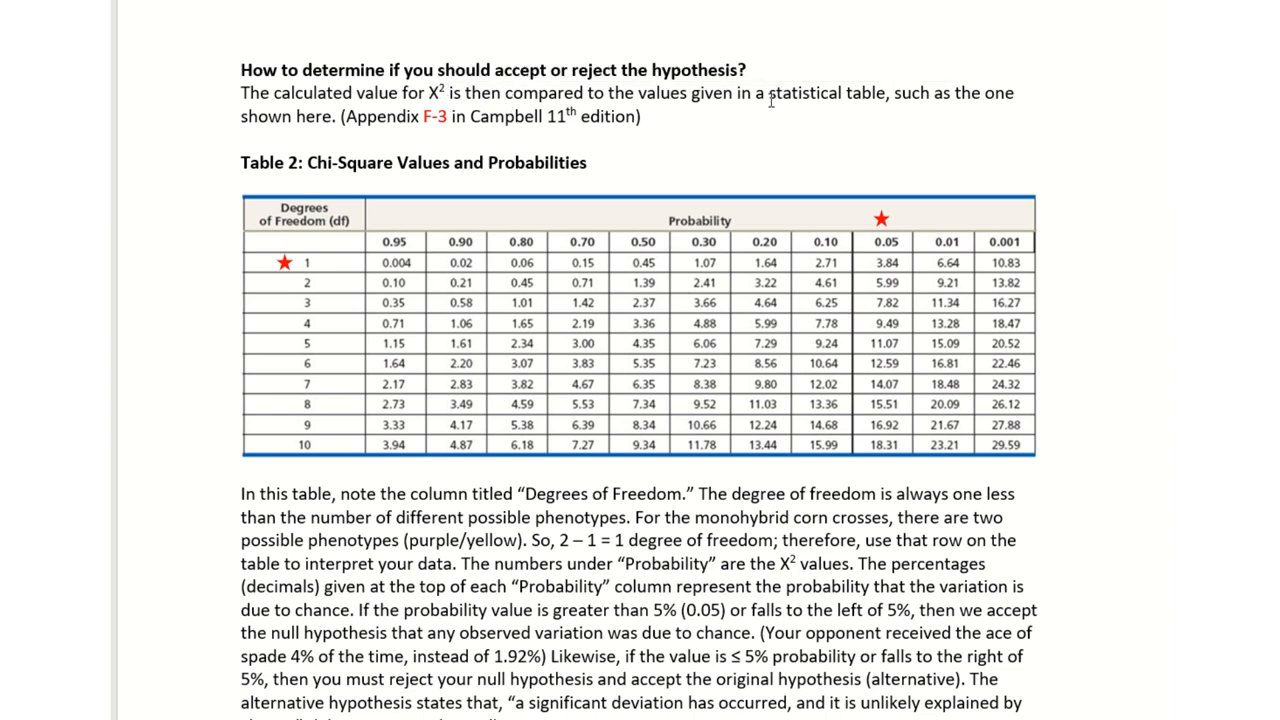
pyautogui.doubleClick(836, 94)
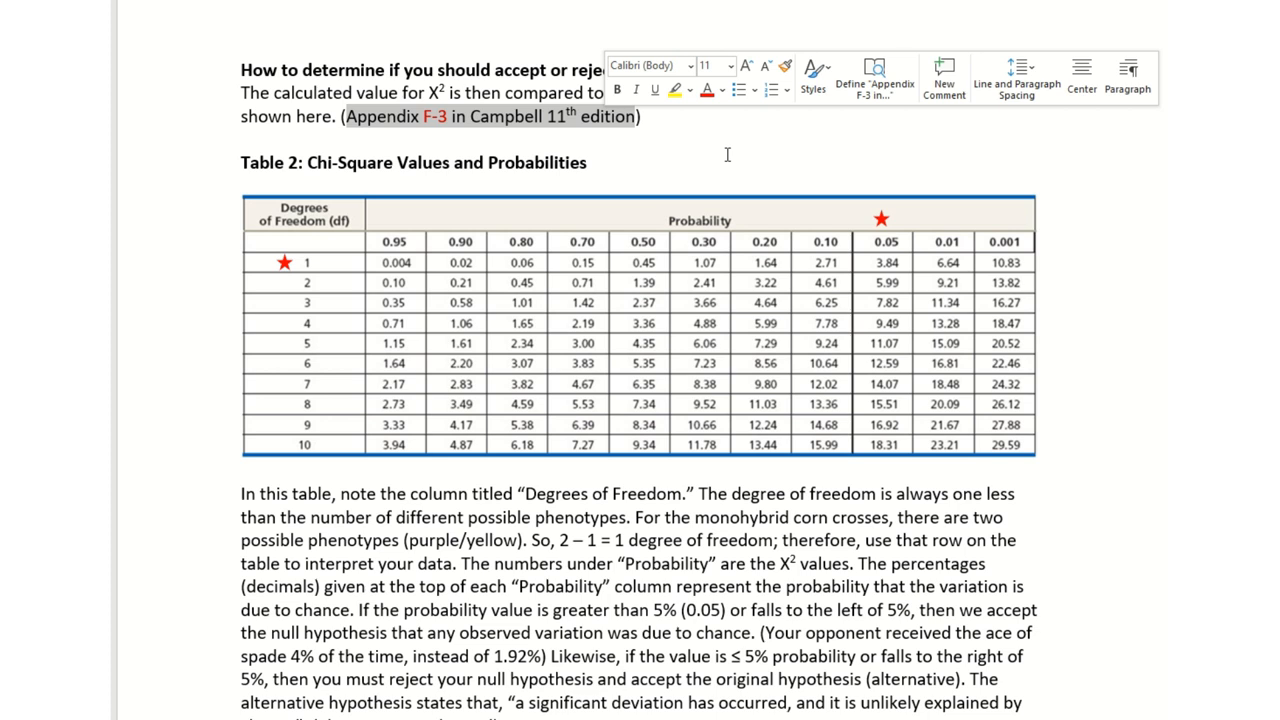
pyautogui.moveTo(904, 408)
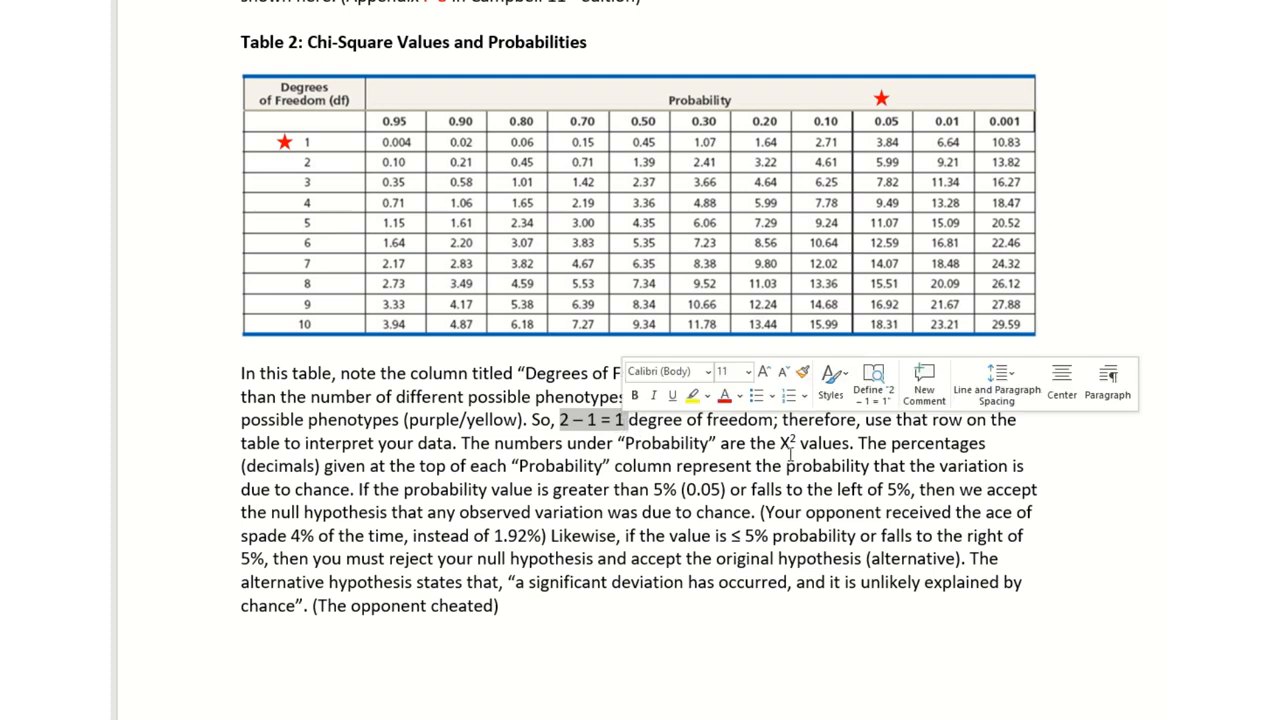
# Scroll past the degrees-of-freedom explanation to the worked purple-and-yellow kernel example giving 1.757868.
pyautogui.scroll(-3)
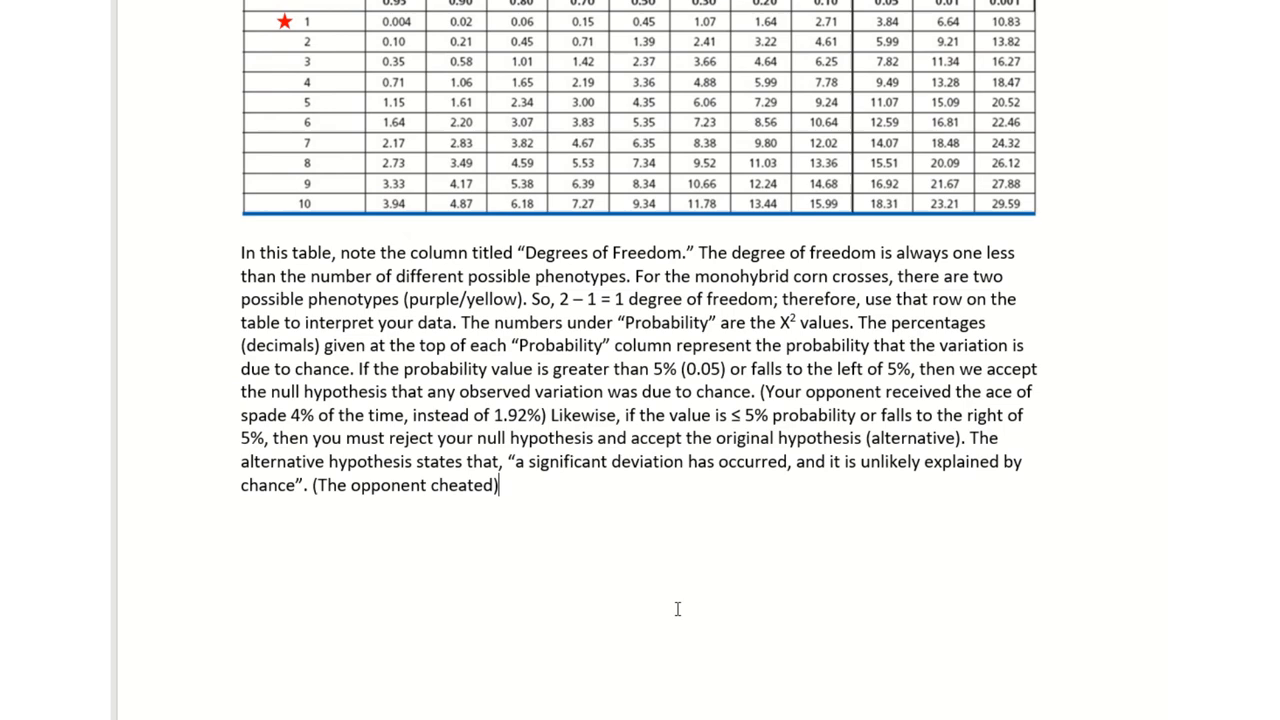
pyautogui.scroll(-3)
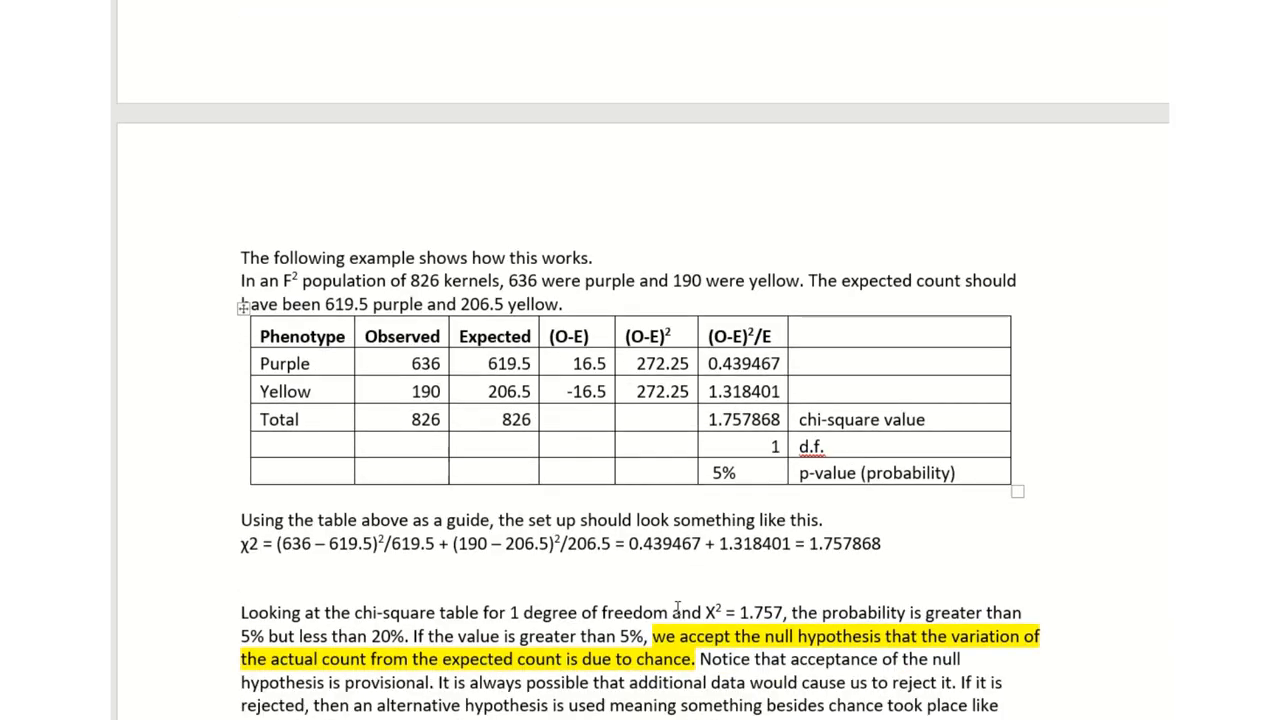
pyautogui.scroll(-3)
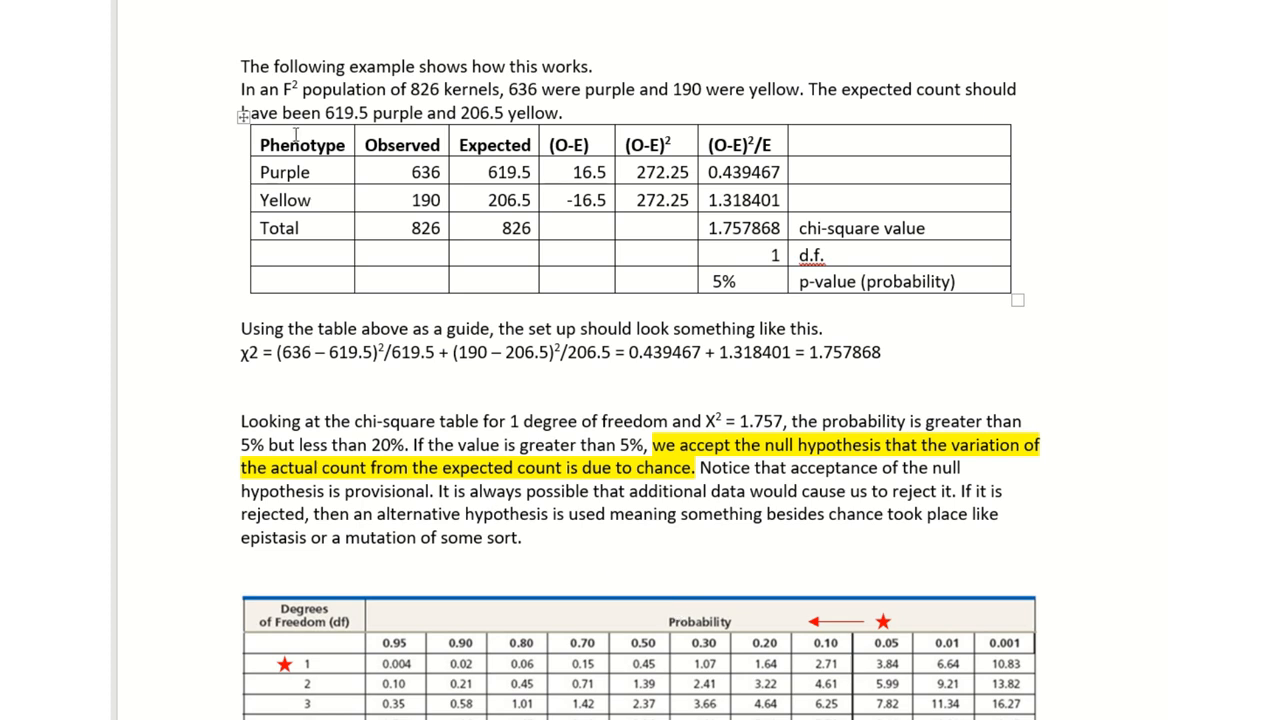
pyautogui.moveTo(1052, 264)
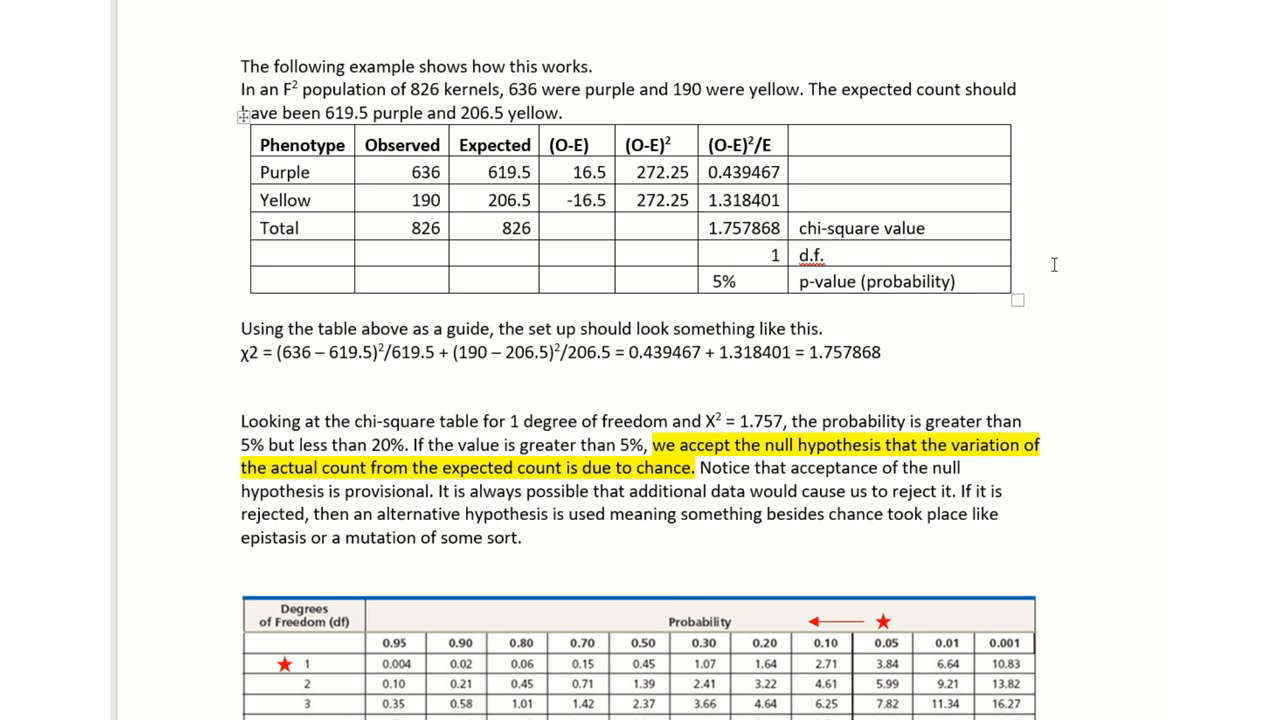
pyautogui.moveTo(532, 144)
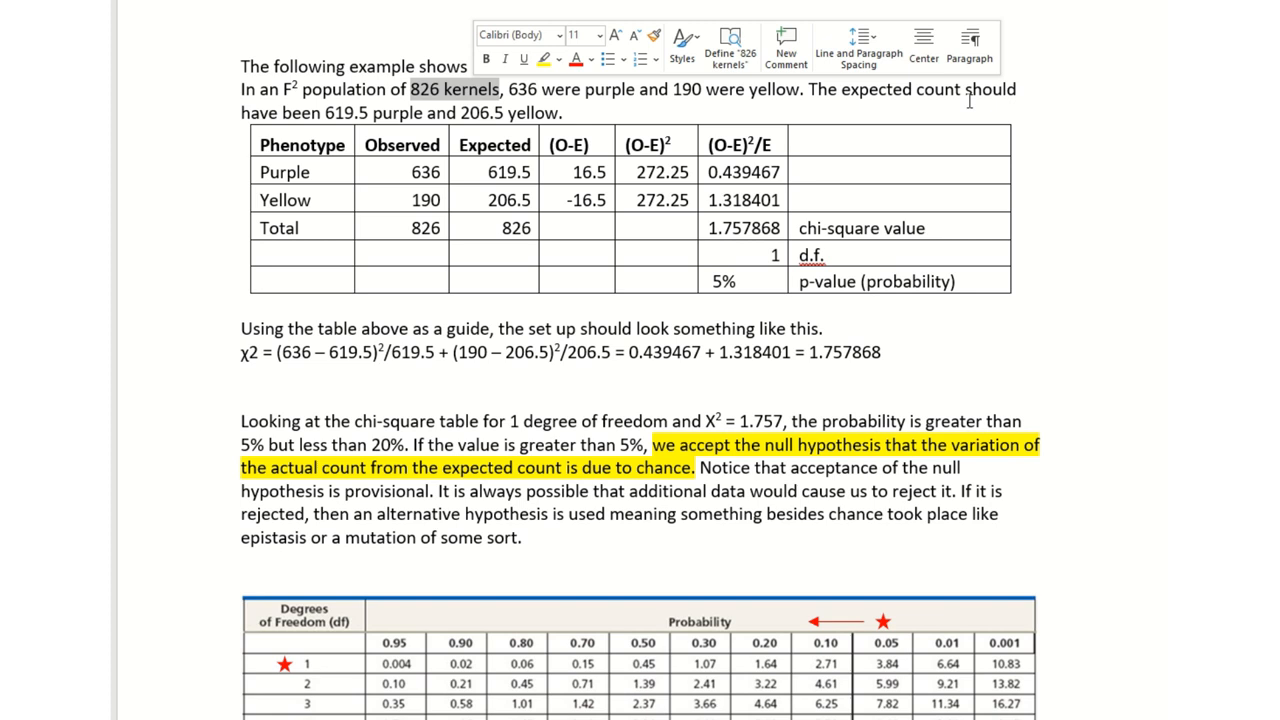
pyautogui.moveTo(452, 108)
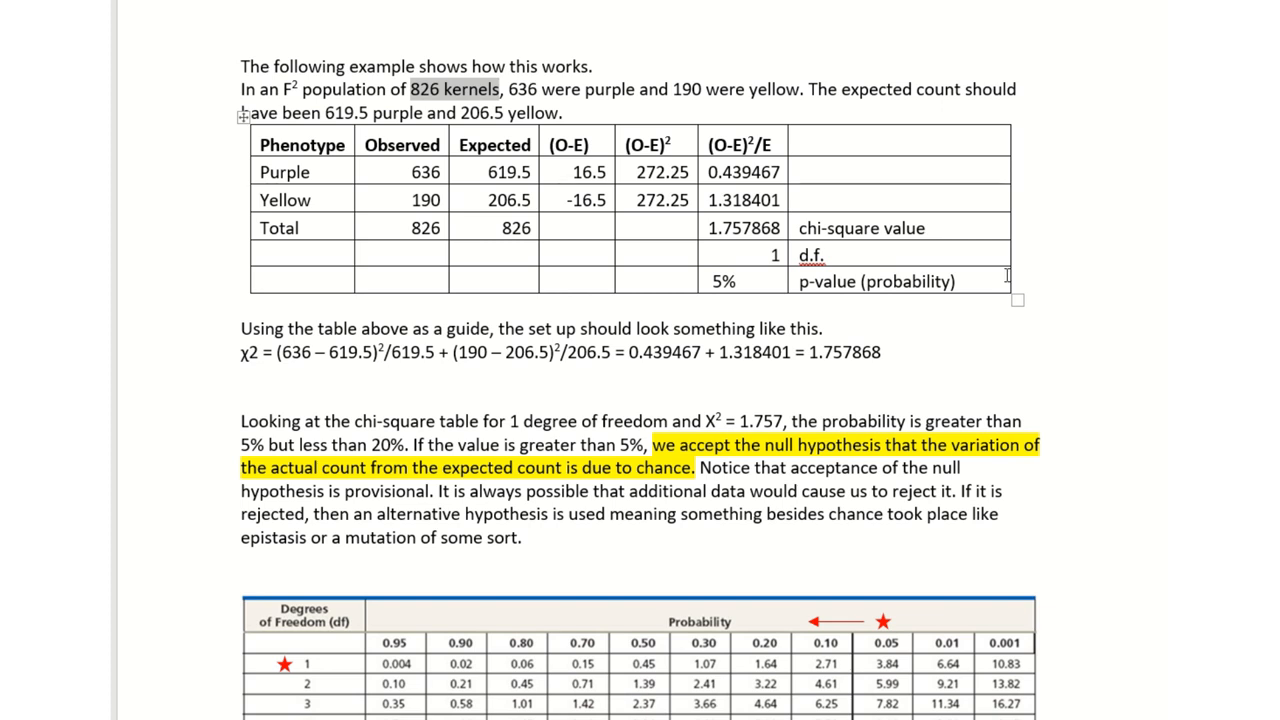
pyautogui.moveTo(808, 62)
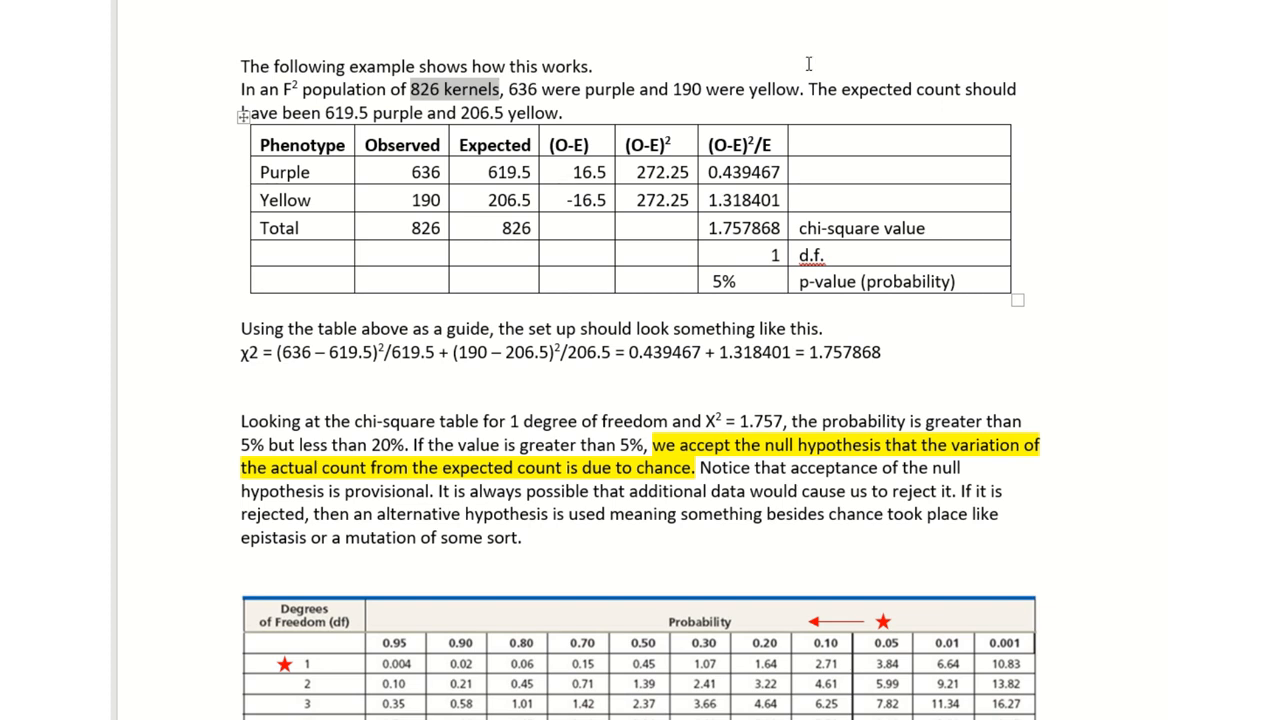
pyautogui.moveTo(1068, 148)
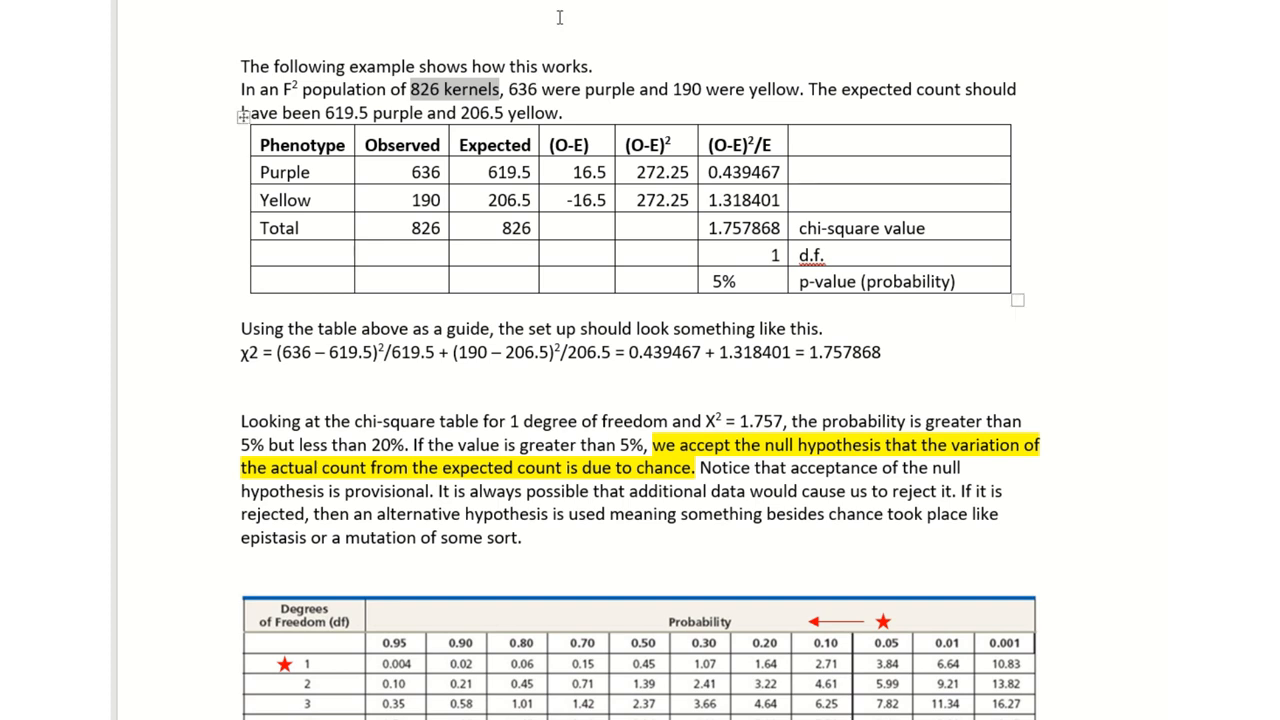
pyautogui.moveTo(456, 96)
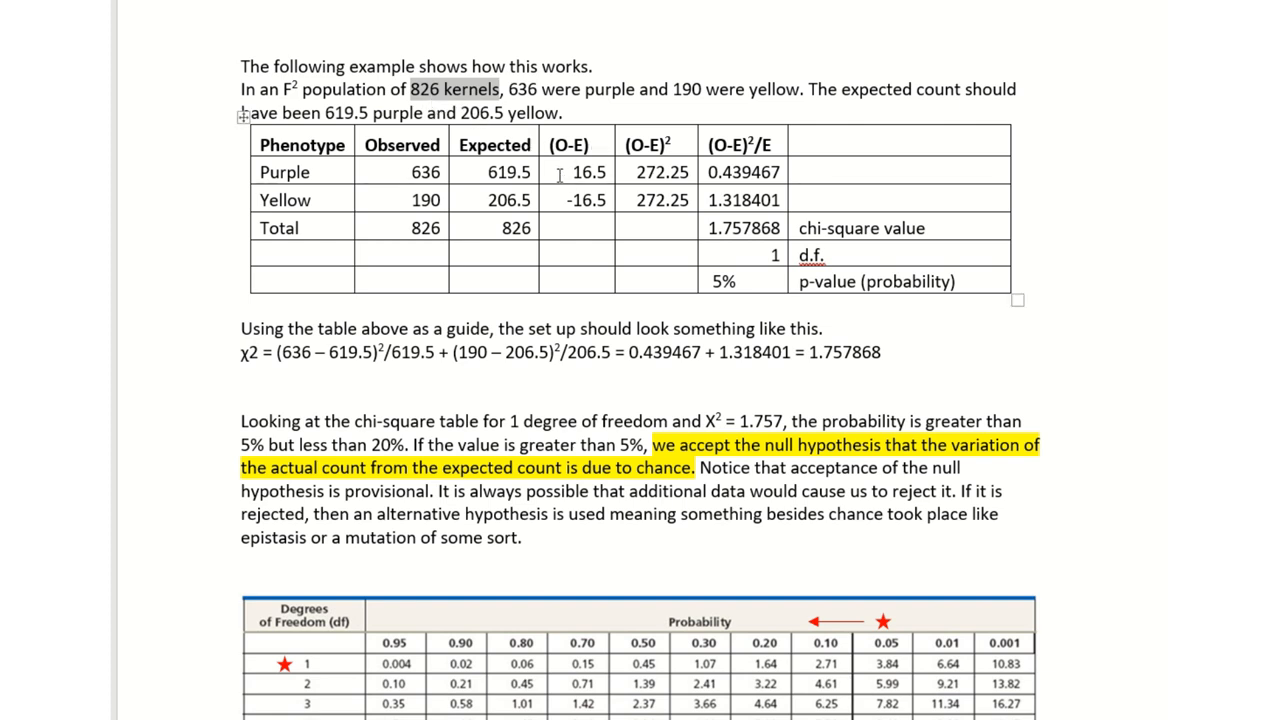
pyautogui.moveTo(530, 202)
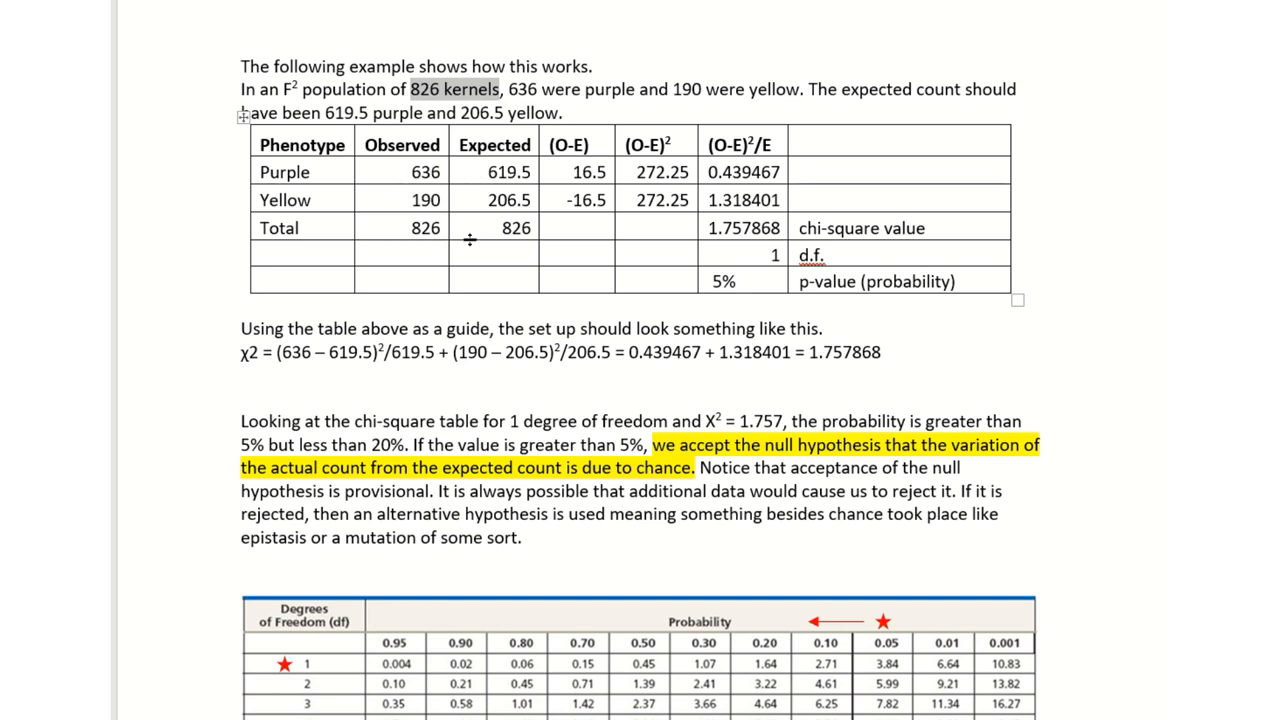
pyautogui.moveTo(434, 176)
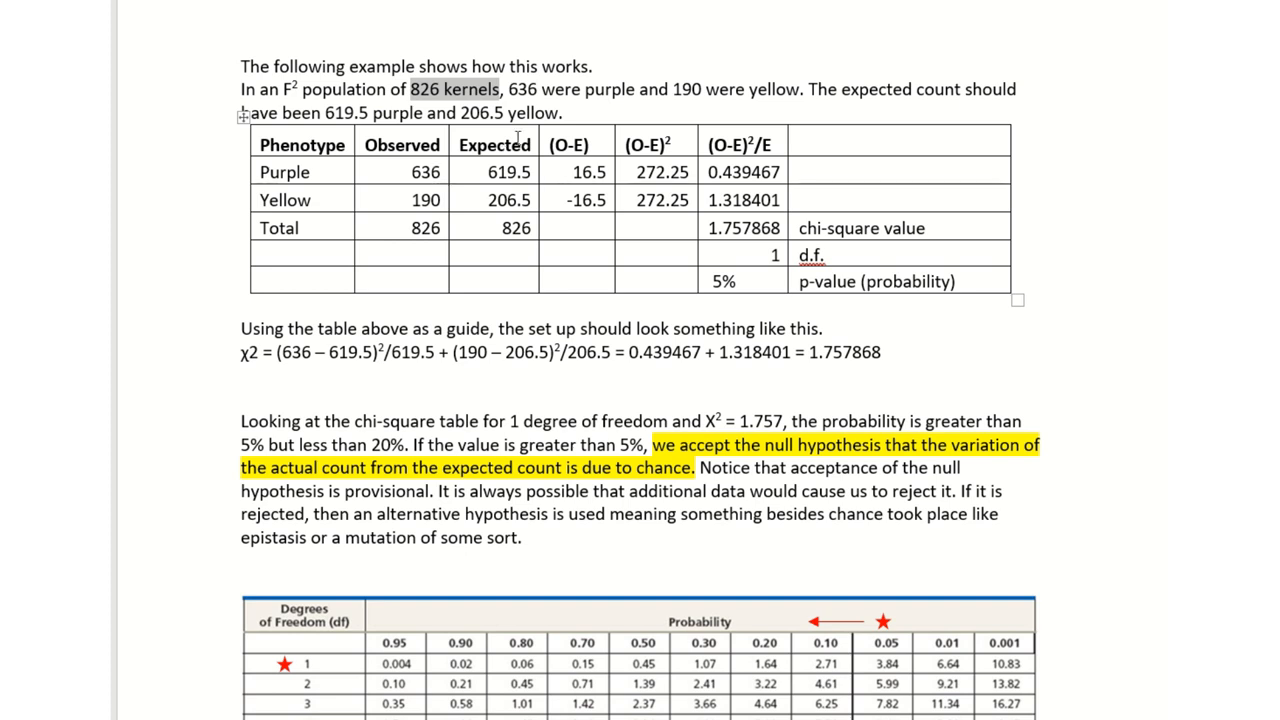
pyautogui.doubleClick(416, 172)
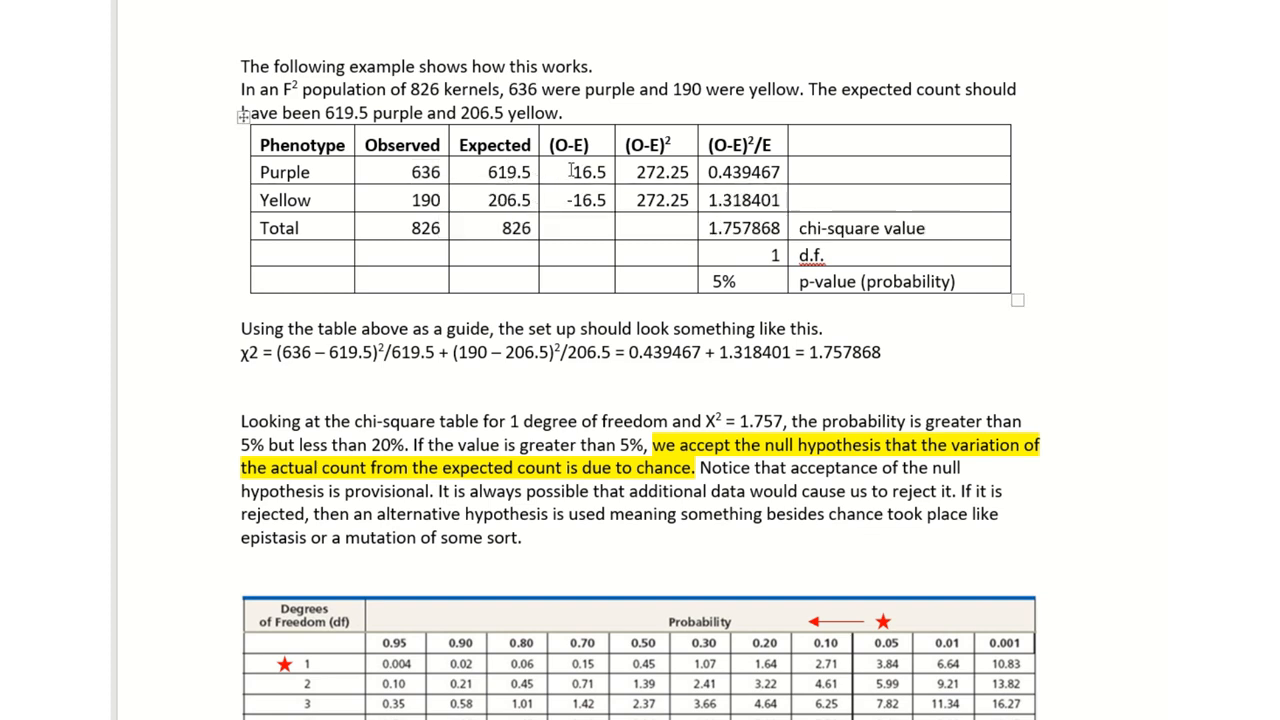
pyautogui.moveTo(582, 226)
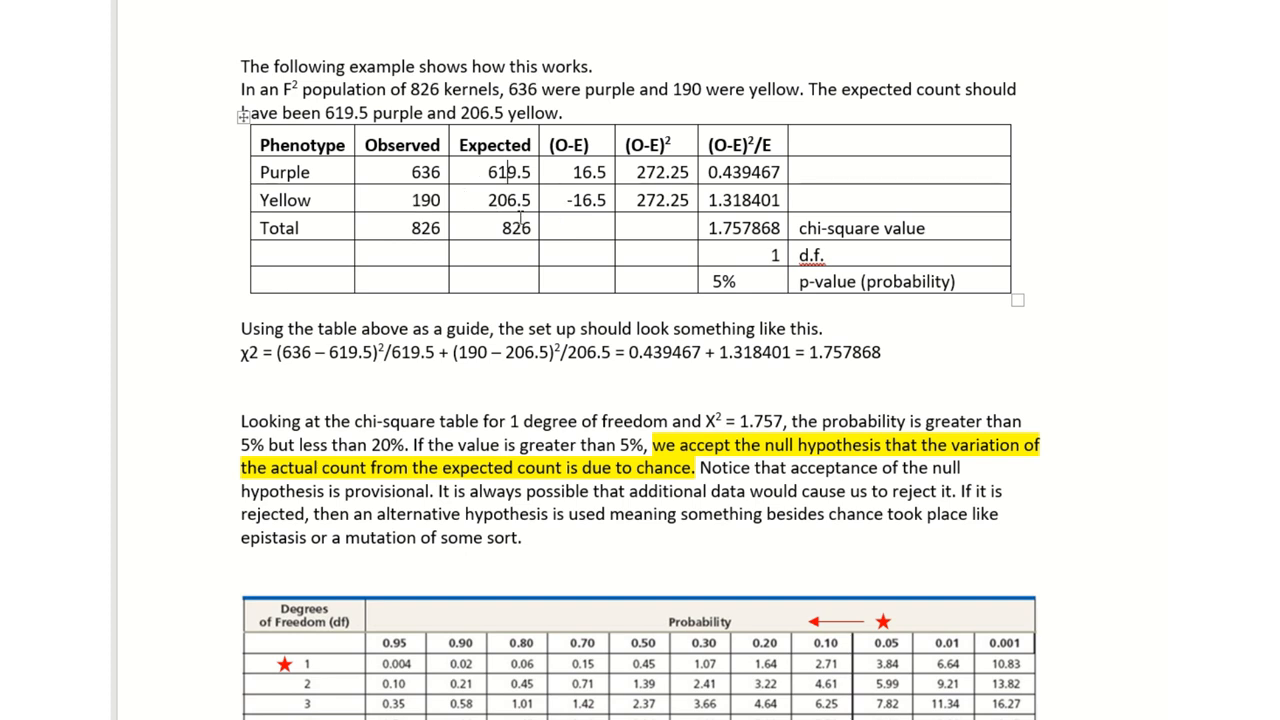
pyautogui.moveTo(592, 228)
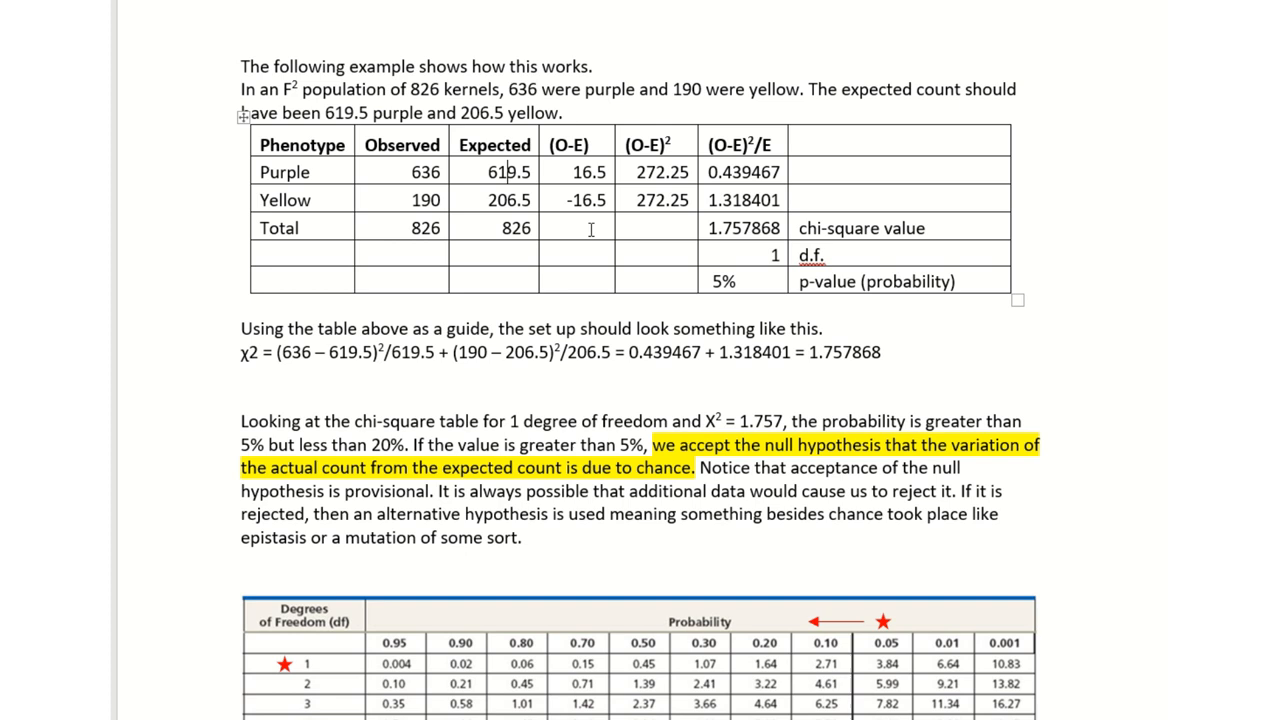
pyautogui.moveTo(634, 164)
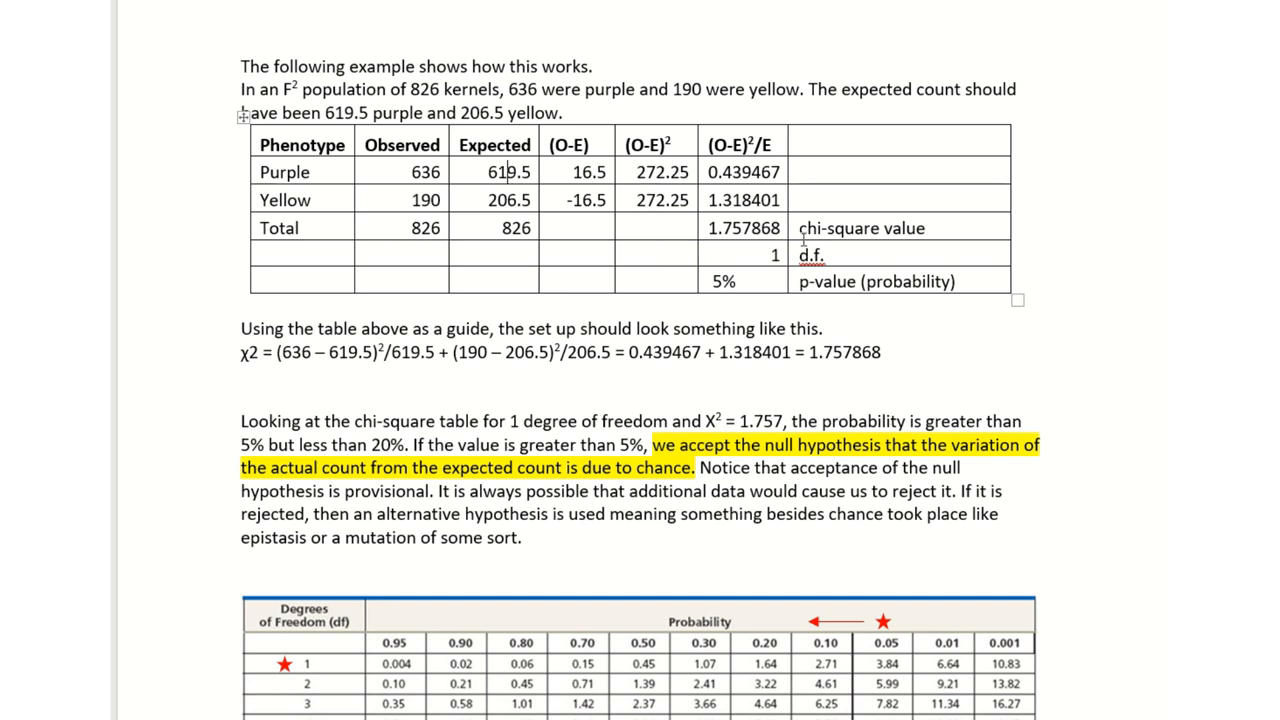
pyautogui.moveTo(842, 186)
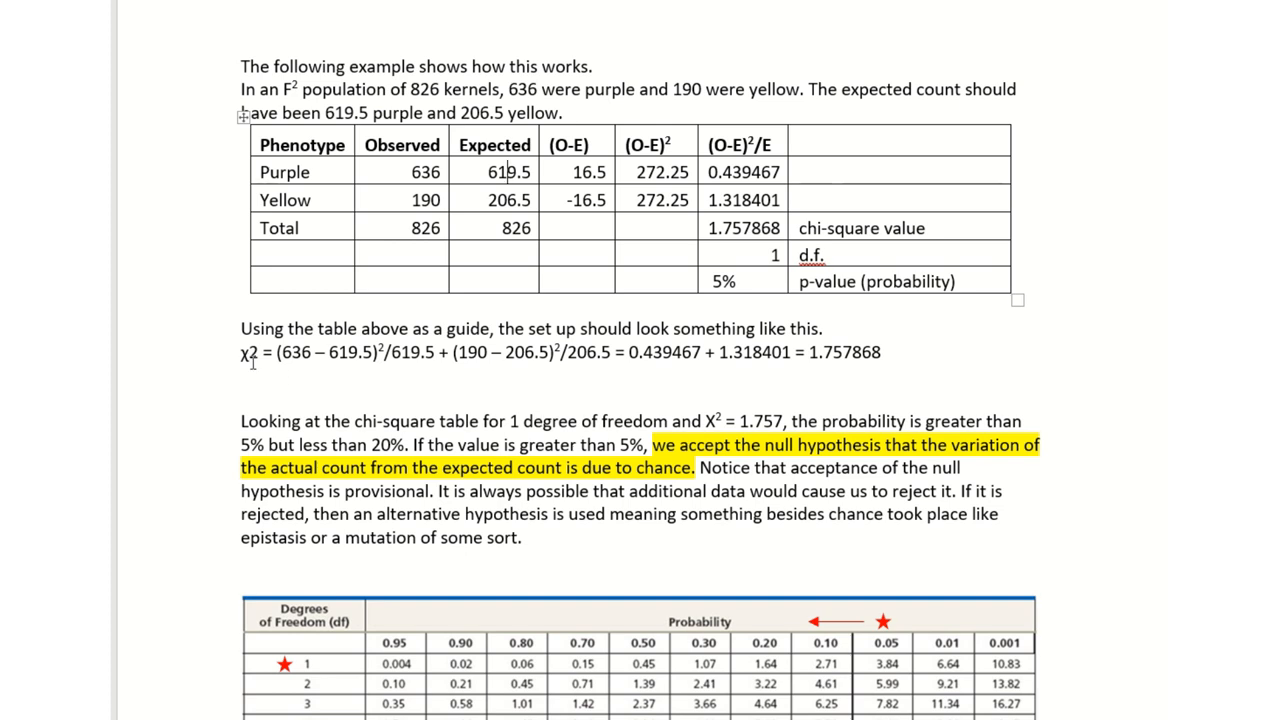
pyautogui.moveTo(240, 352); pyautogui.dragTo(880, 352)
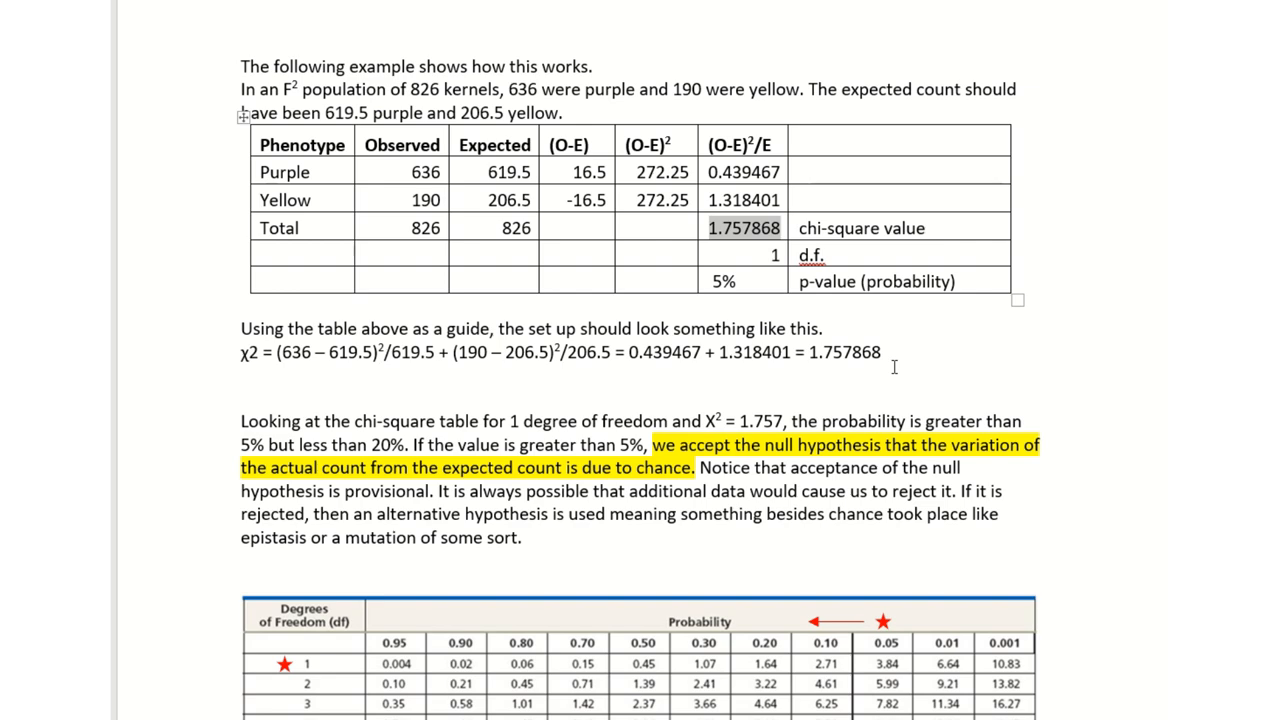
pyautogui.scroll(-3)
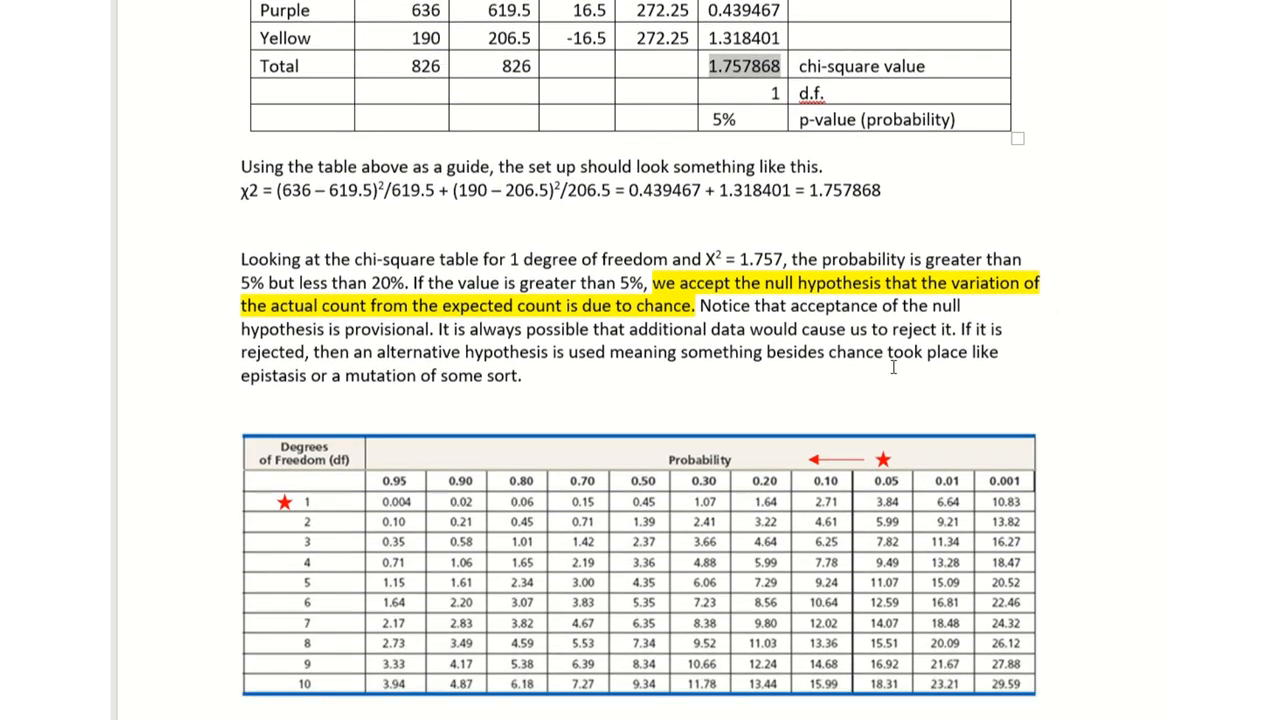
pyautogui.scroll(-3)
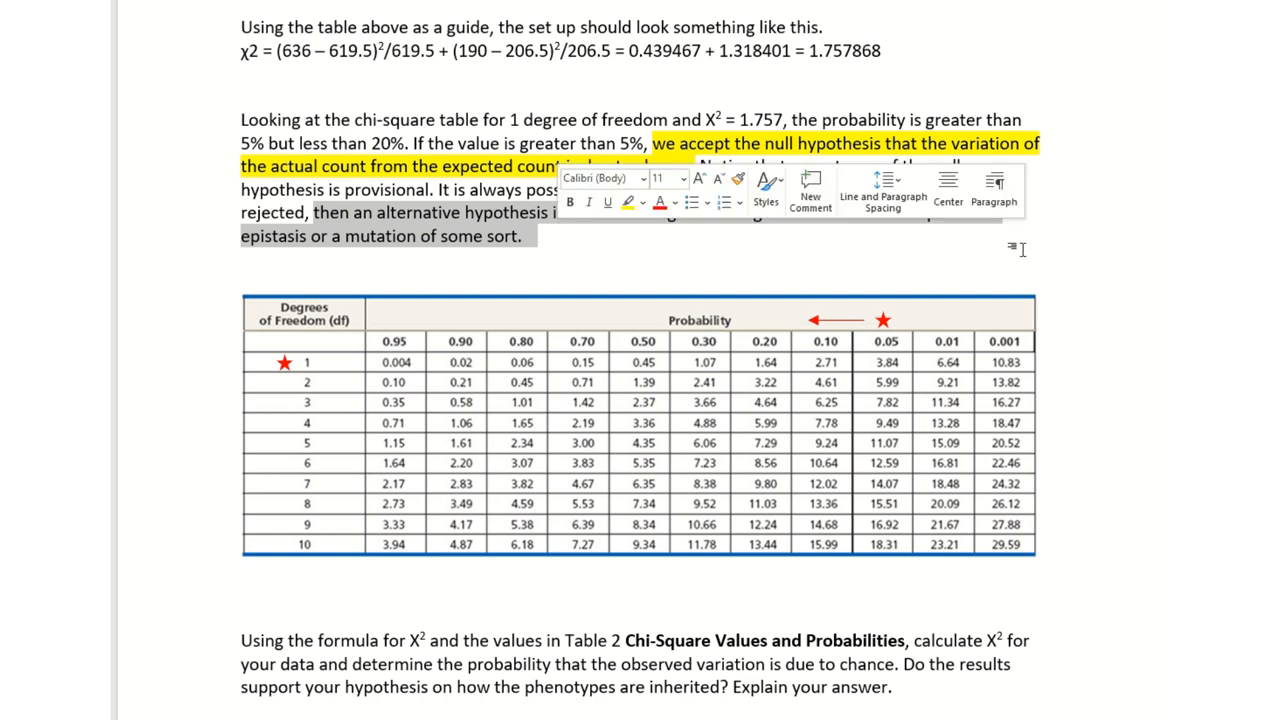
pyautogui.moveTo(1070, 312)
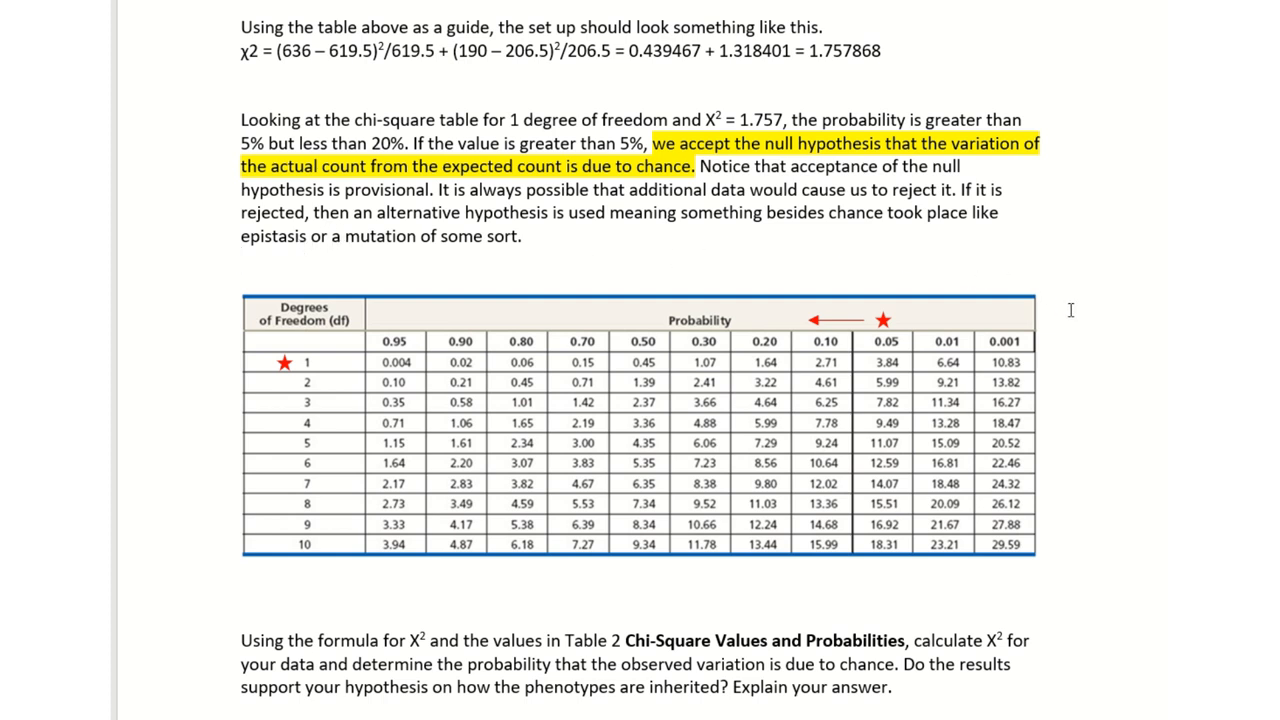
pyautogui.scroll(-3)
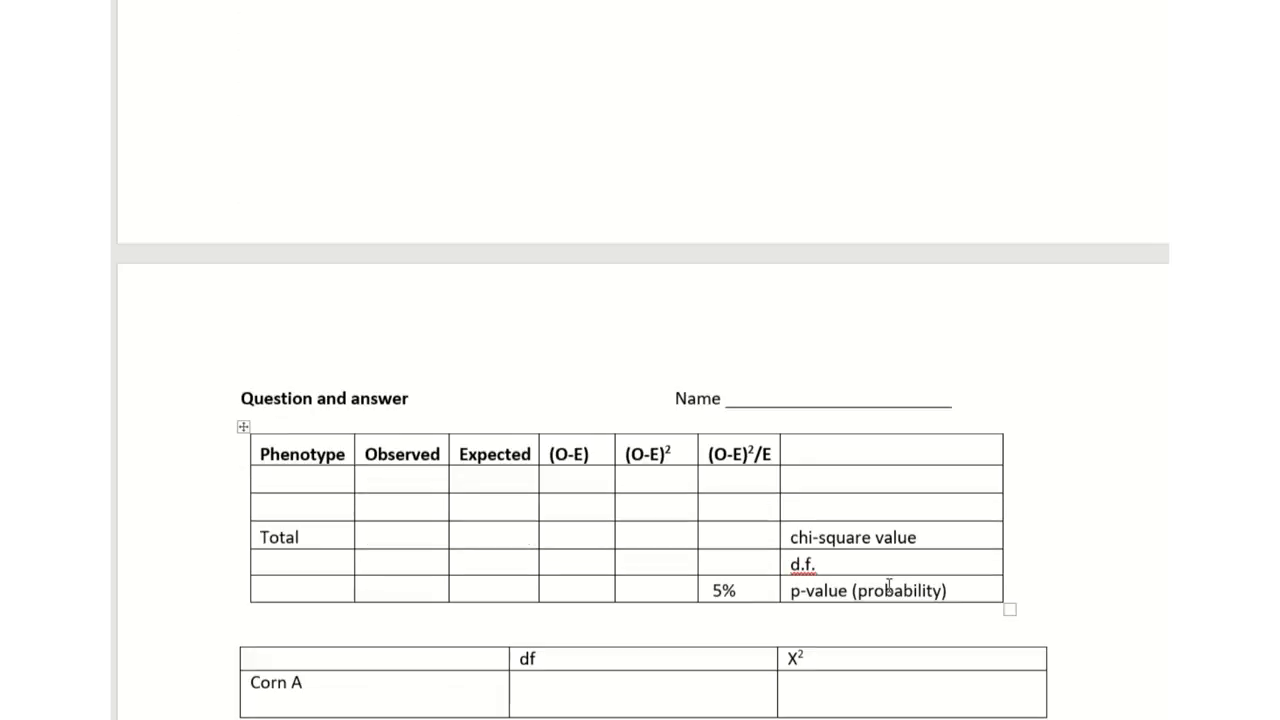
# Scroll down to the Question and answer page with the Corn A and Corn B tables.
pyautogui.scroll(-3)
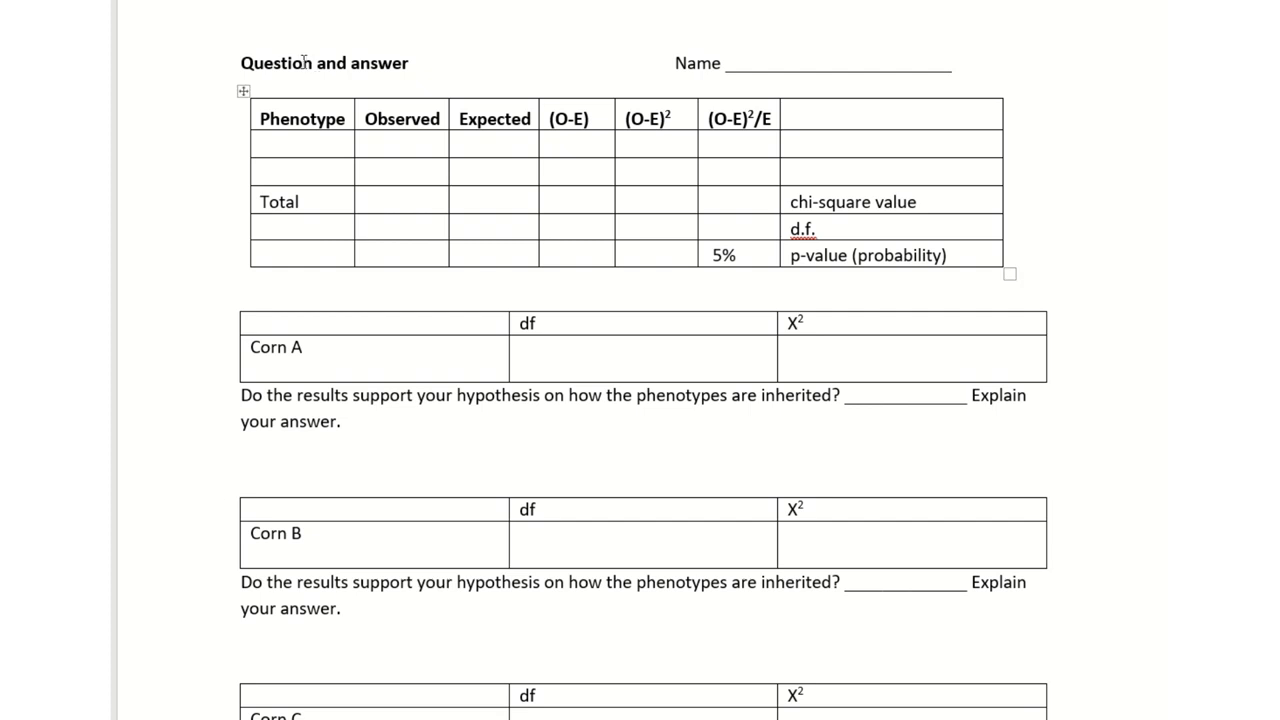
pyautogui.moveTo(448, 224)
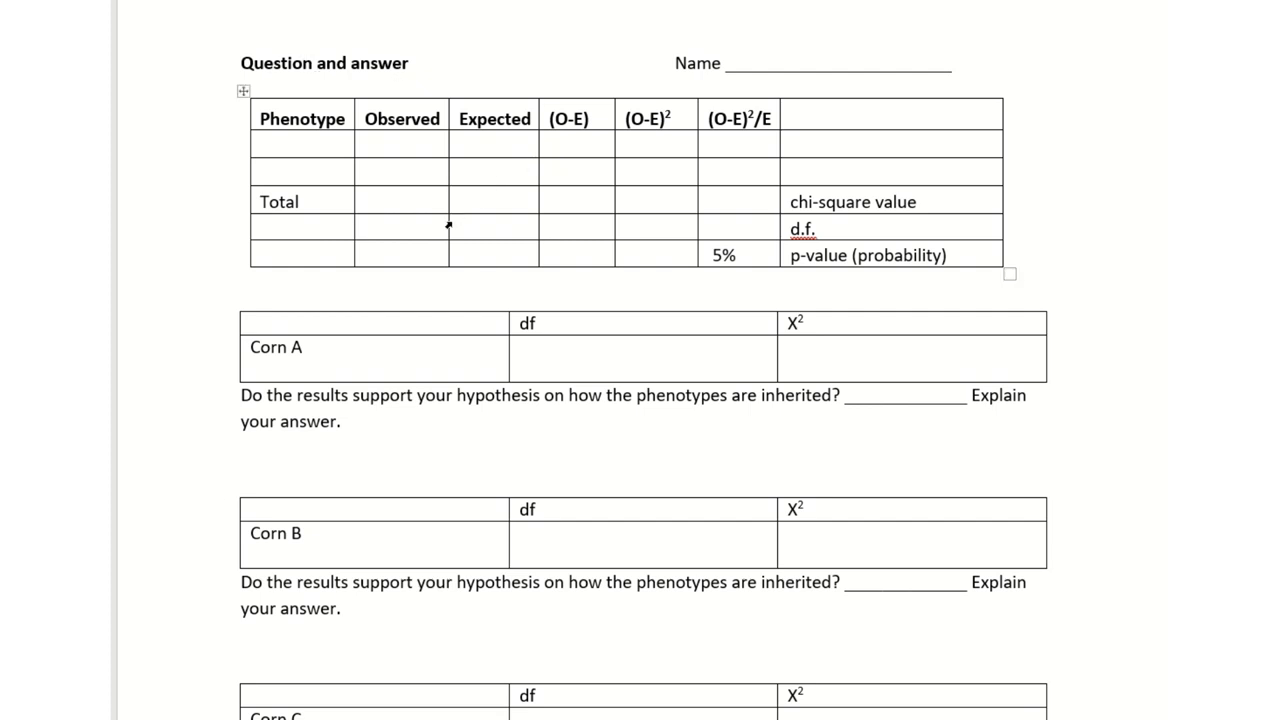
pyautogui.moveTo(476, 188)
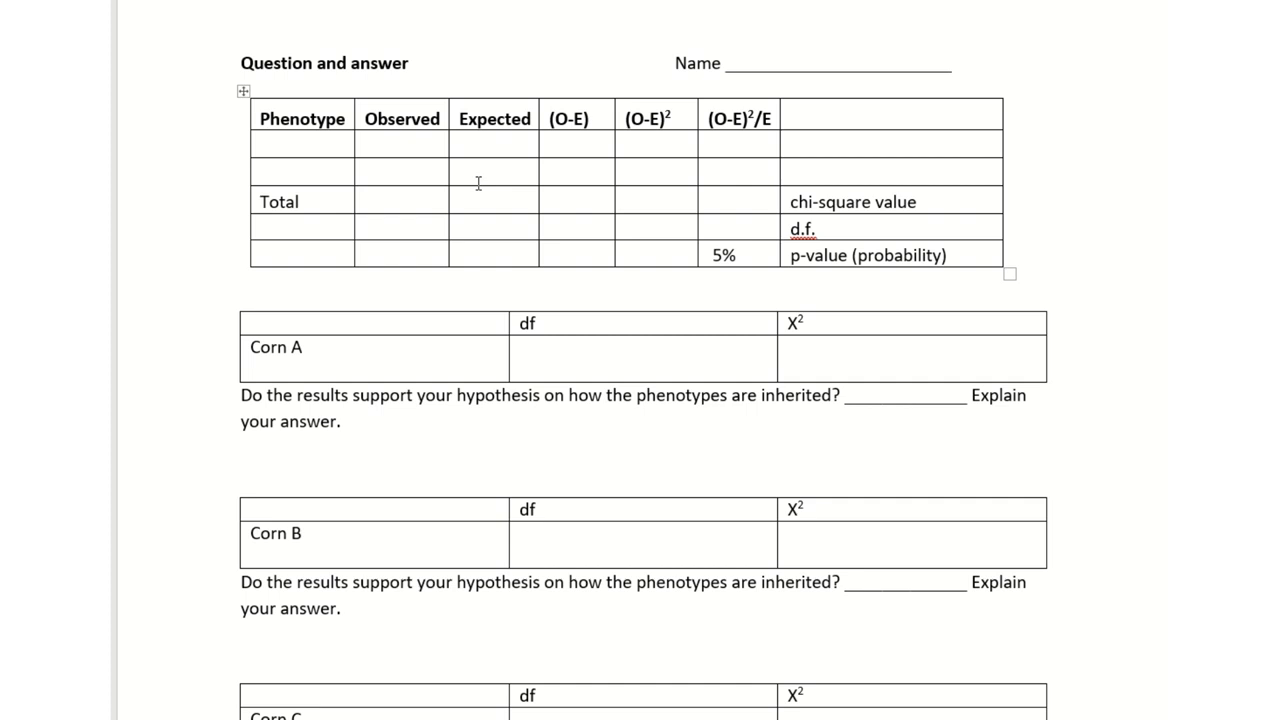
pyautogui.moveTo(276, 370)
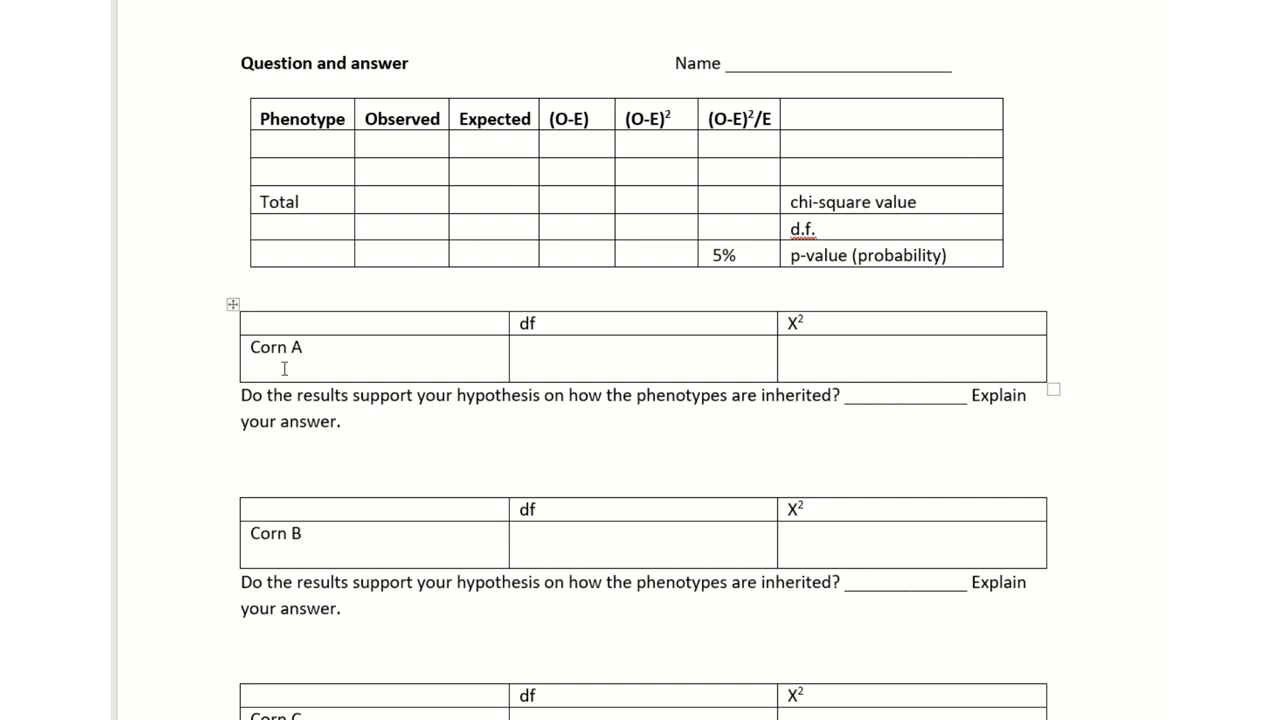
pyautogui.moveTo(576, 364)
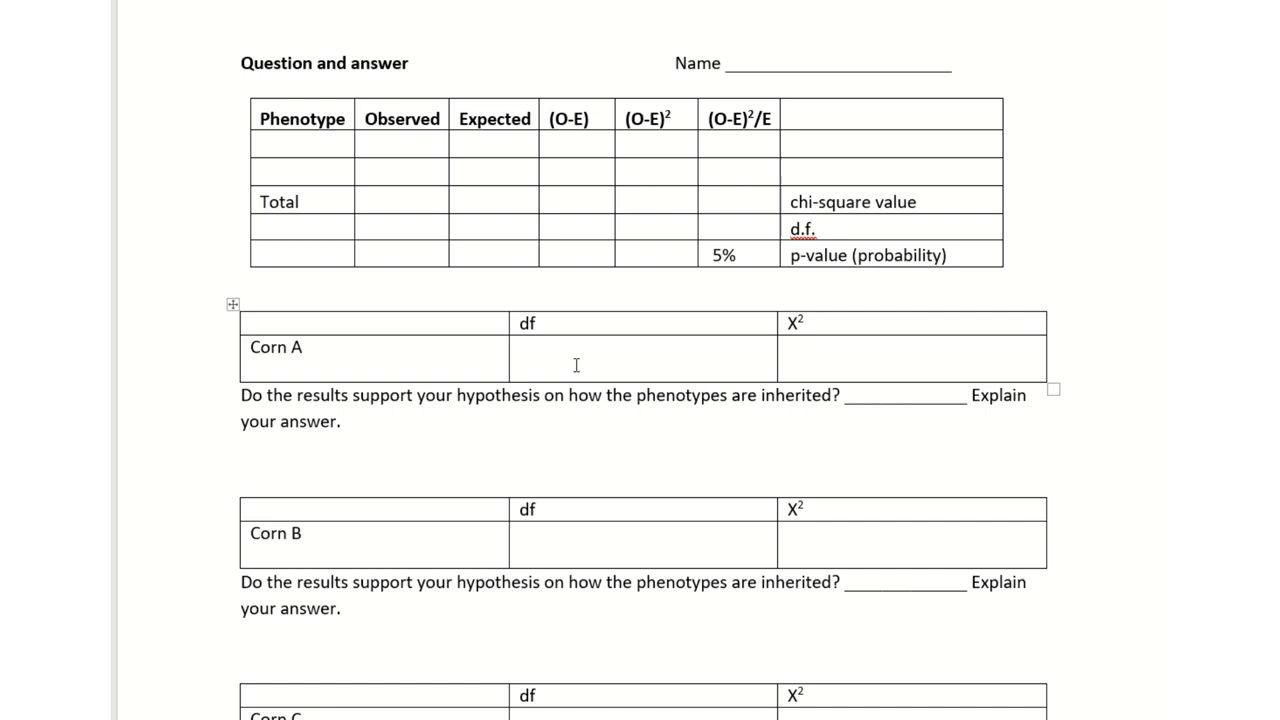
pyautogui.moveTo(844, 360)
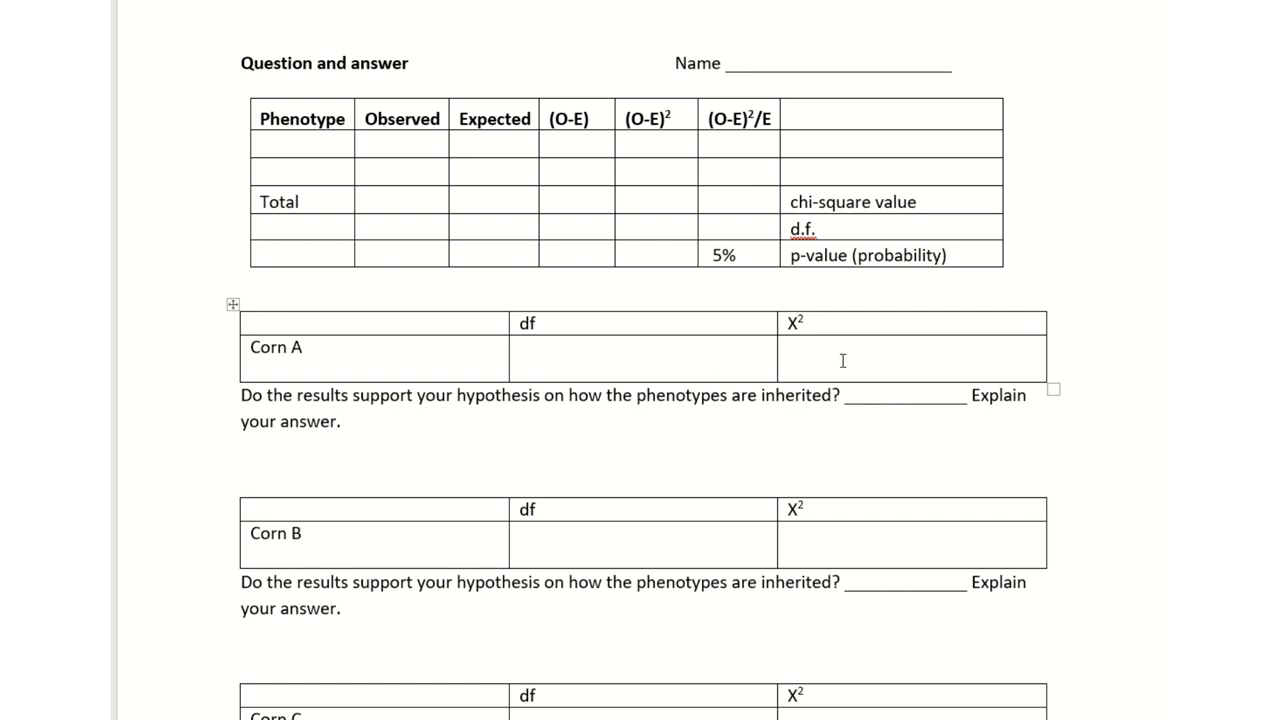
pyautogui.scroll(-3)
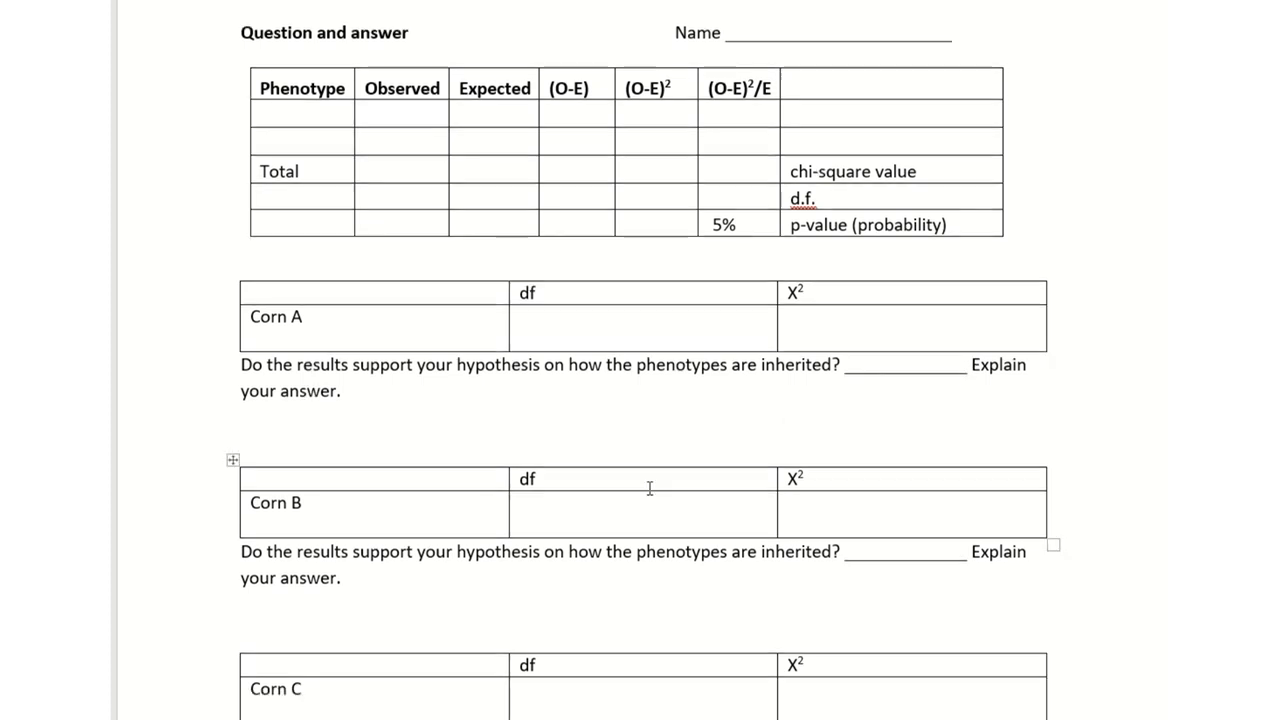
pyautogui.scroll(-3)
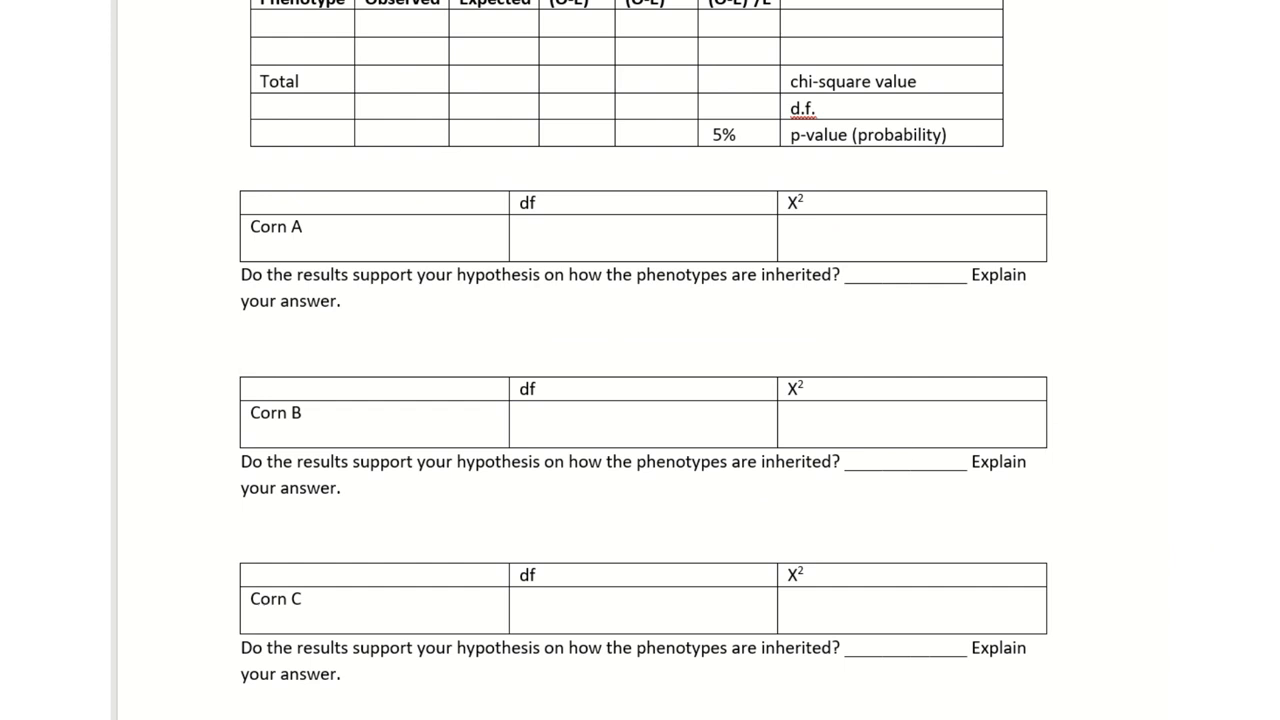
pyautogui.moveTo(1052, 248)
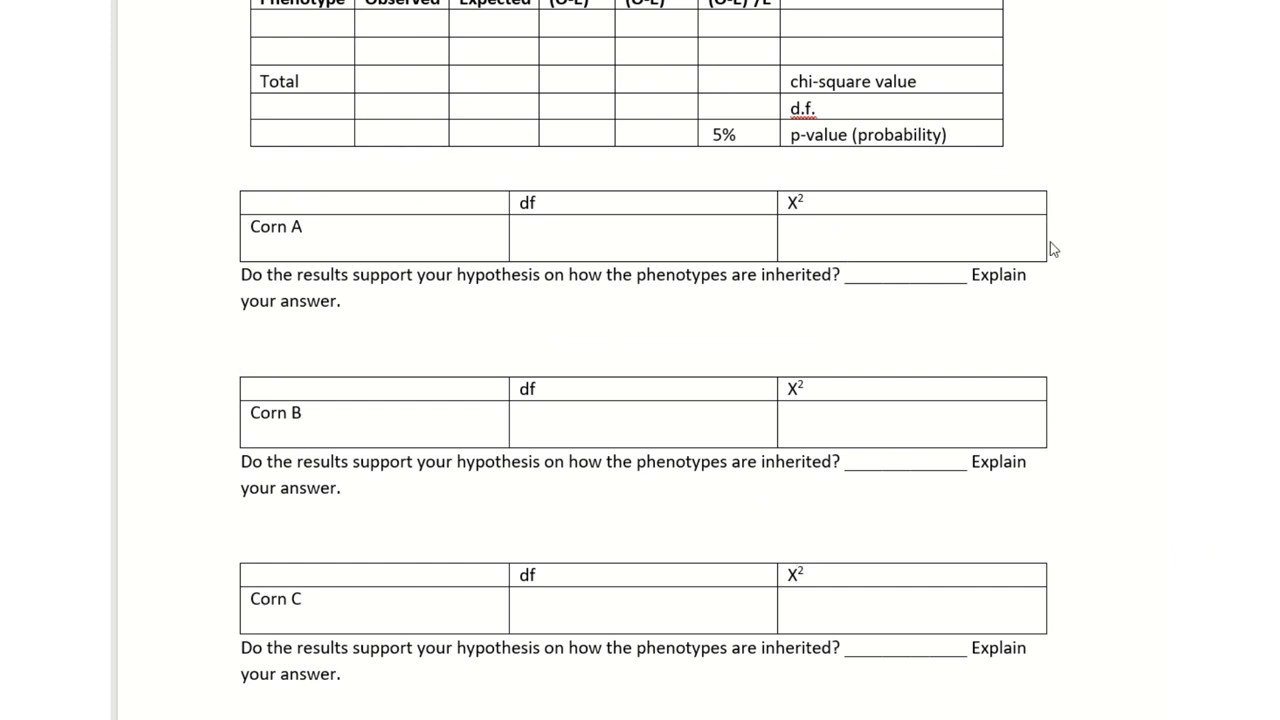